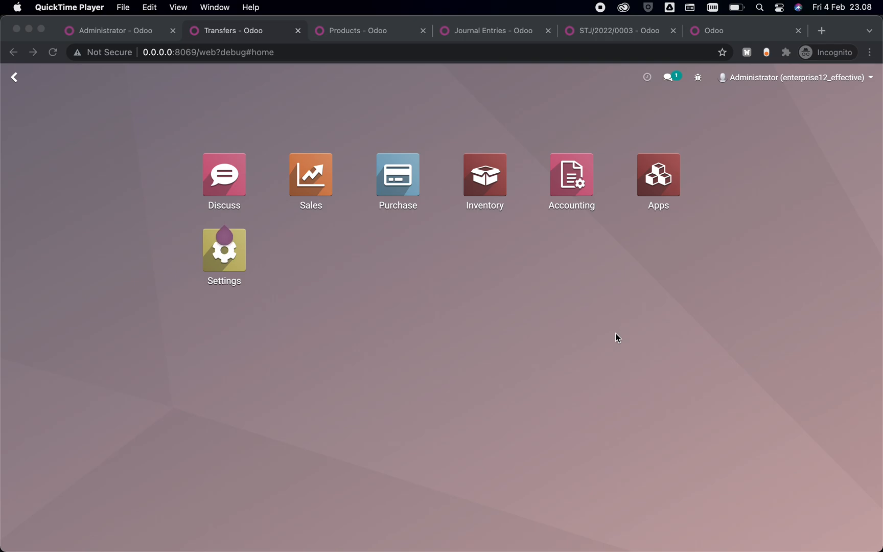
pyautogui.moveTo(426, 288)
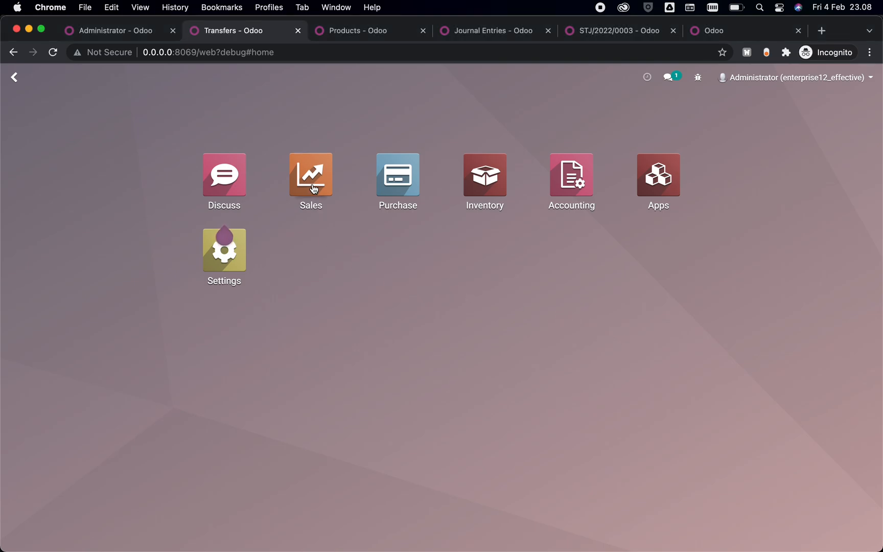
# Step: Open delivery WH/OUT/00001 from sales order SO001's transfers in Sales
pyautogui.click(311, 175)
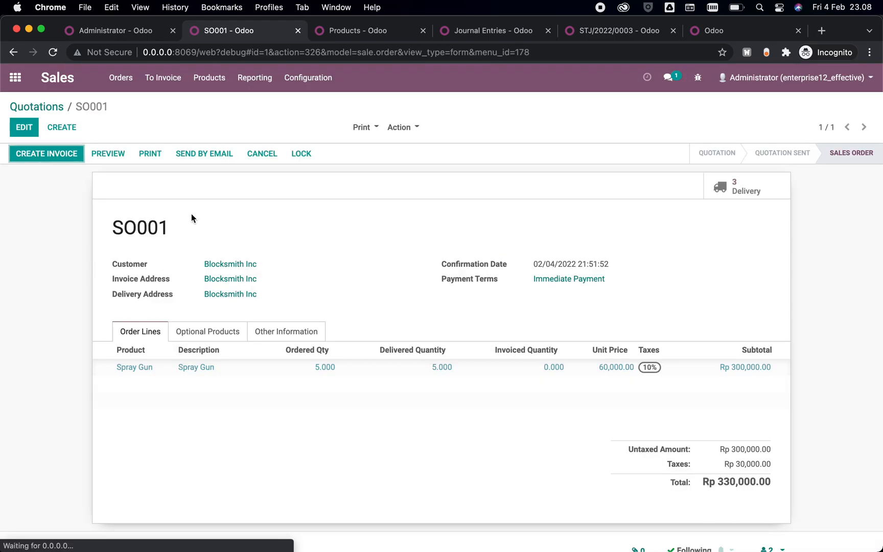
pyautogui.click(745, 186)
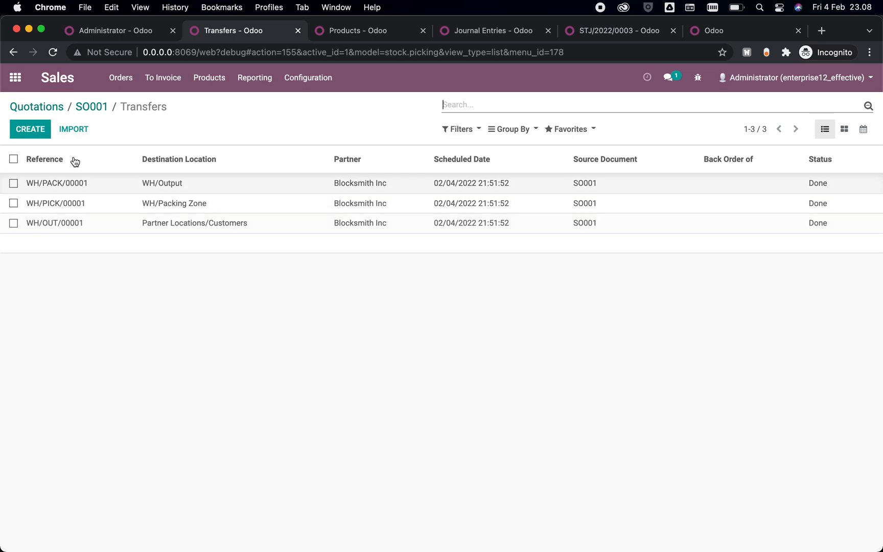
pyautogui.moveTo(76, 238)
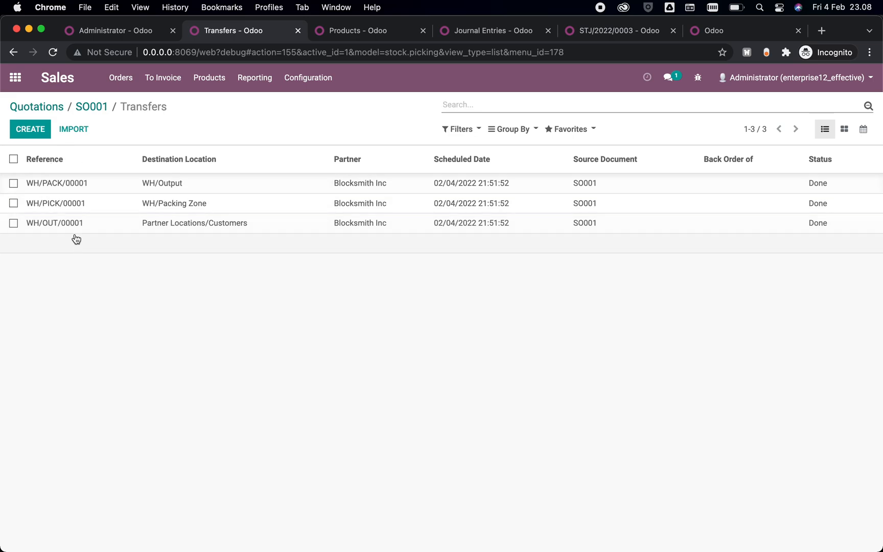
pyautogui.click(53, 223)
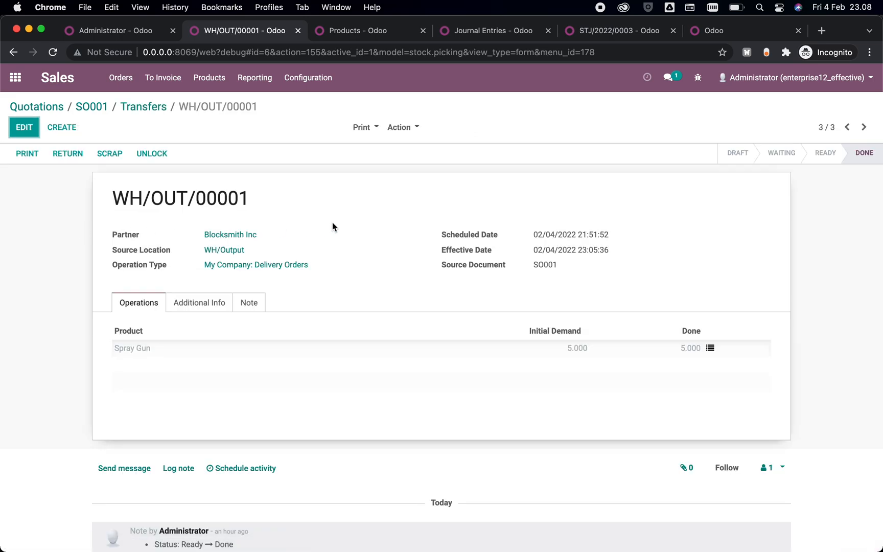
pyautogui.moveTo(402, 216)
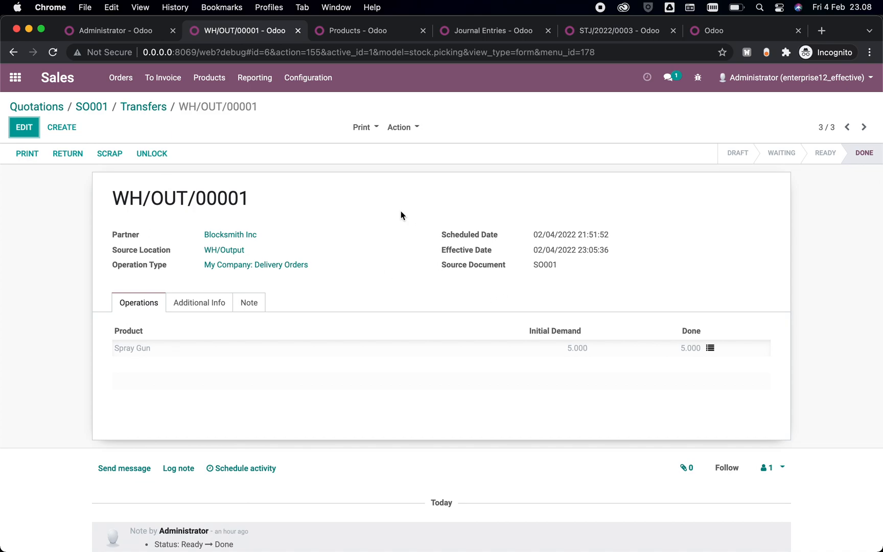
pyautogui.moveTo(508, 256)
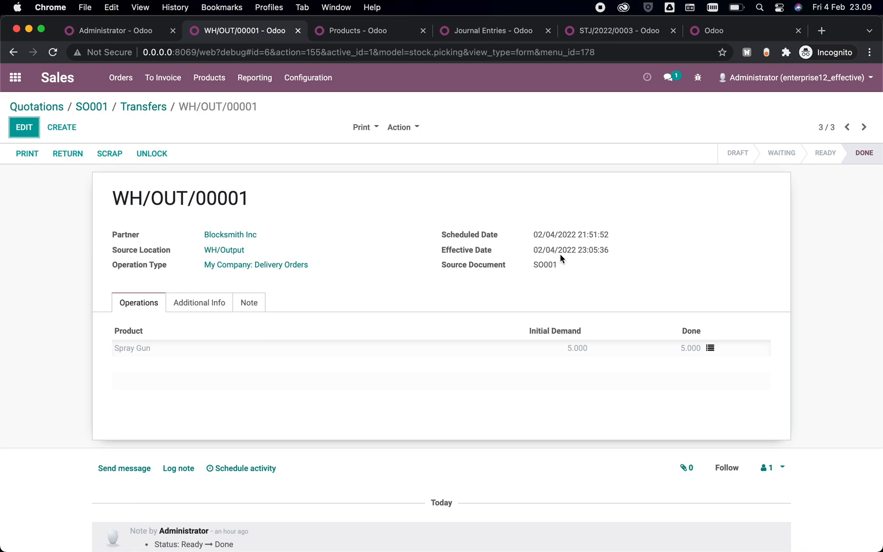
pyautogui.moveTo(661, 249)
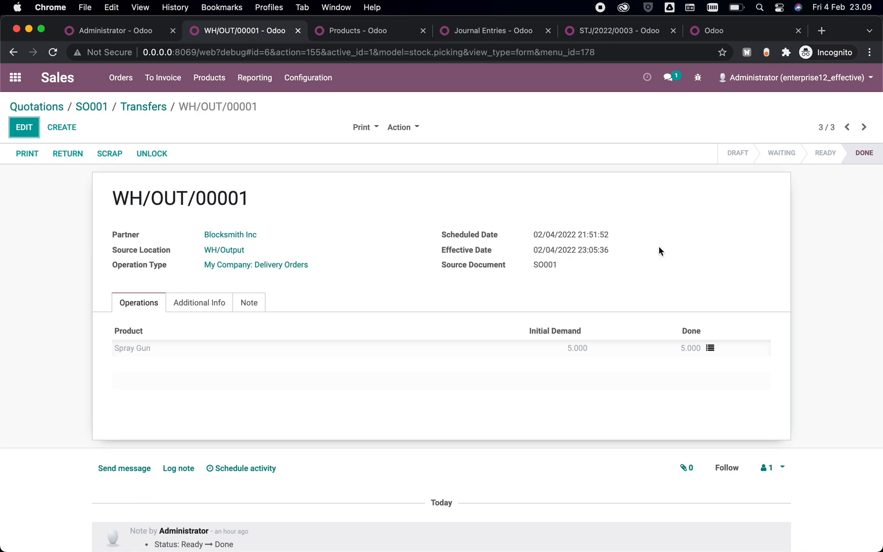
pyautogui.moveTo(546, 255)
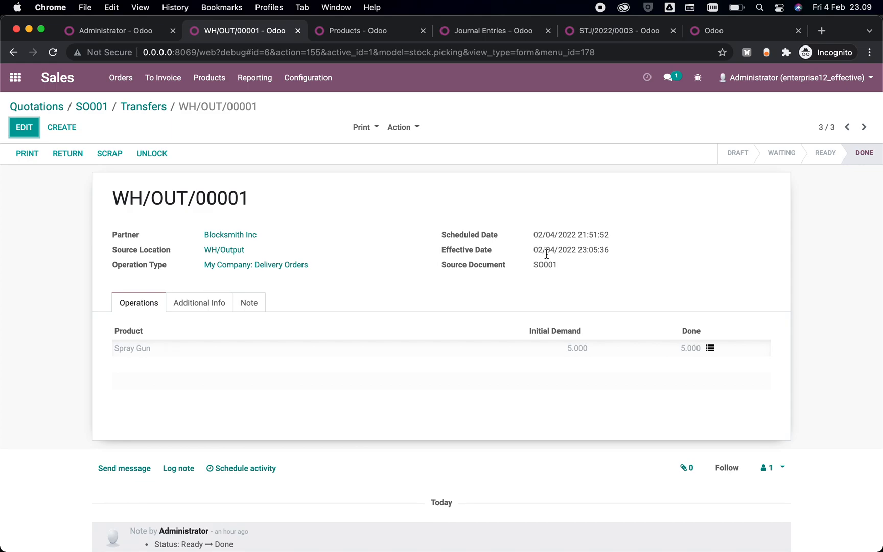
pyautogui.moveTo(367, 175)
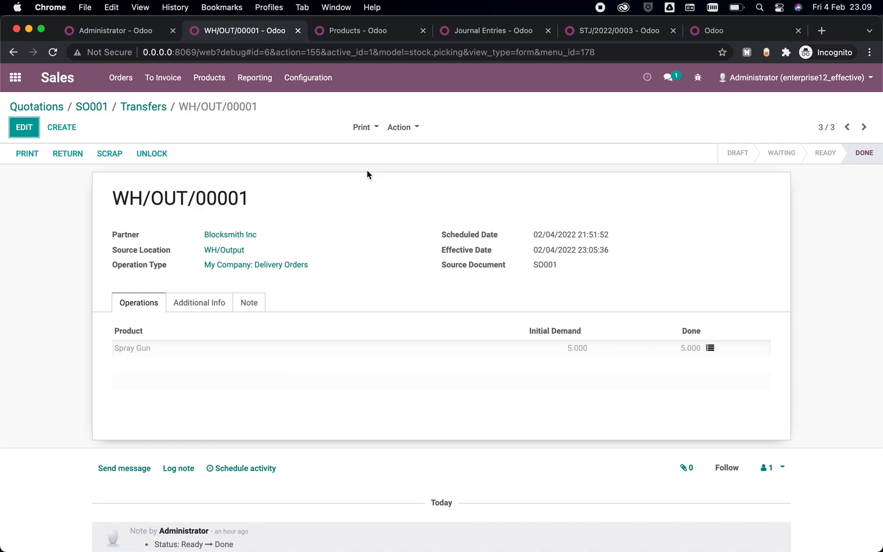
# Step: Clear the Apps filter and locate the installed Change Effective Date module
pyautogui.click(112, 30)
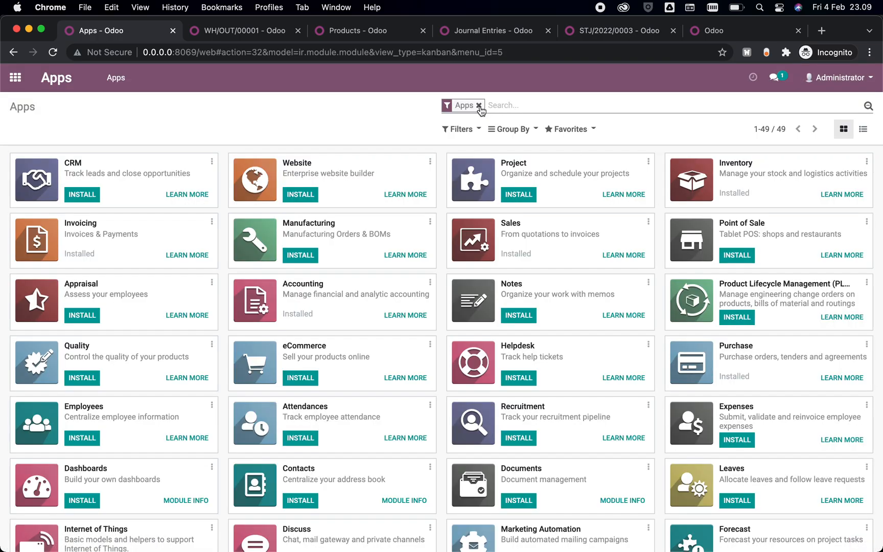
pyautogui.click(481, 106)
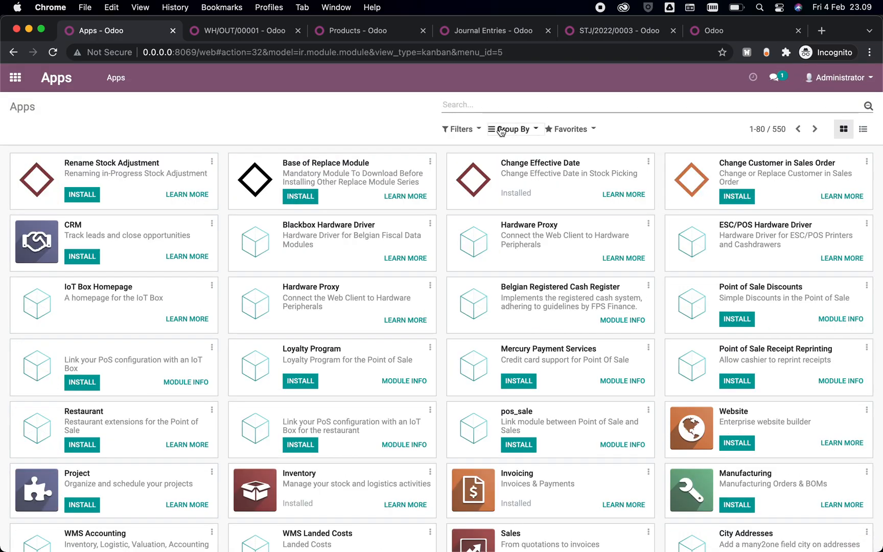
pyautogui.doubleClick(540, 163)
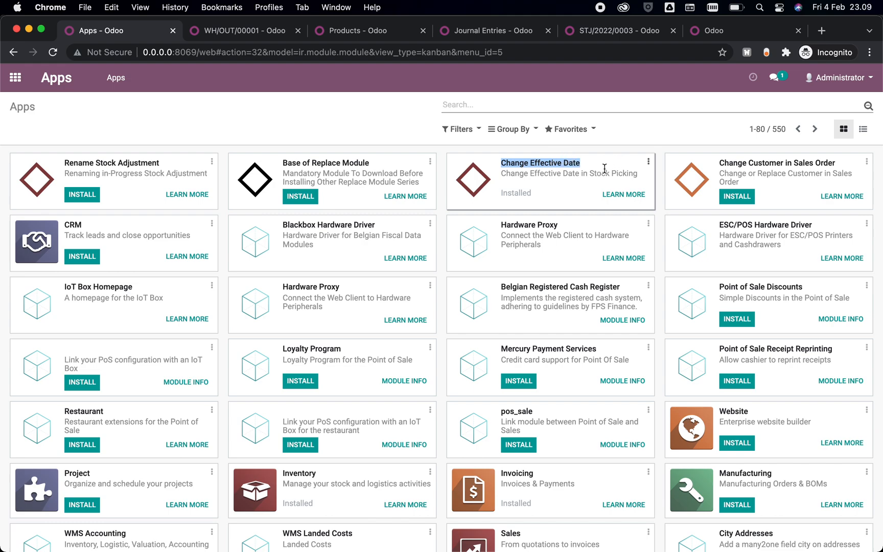
pyautogui.moveTo(504, 191)
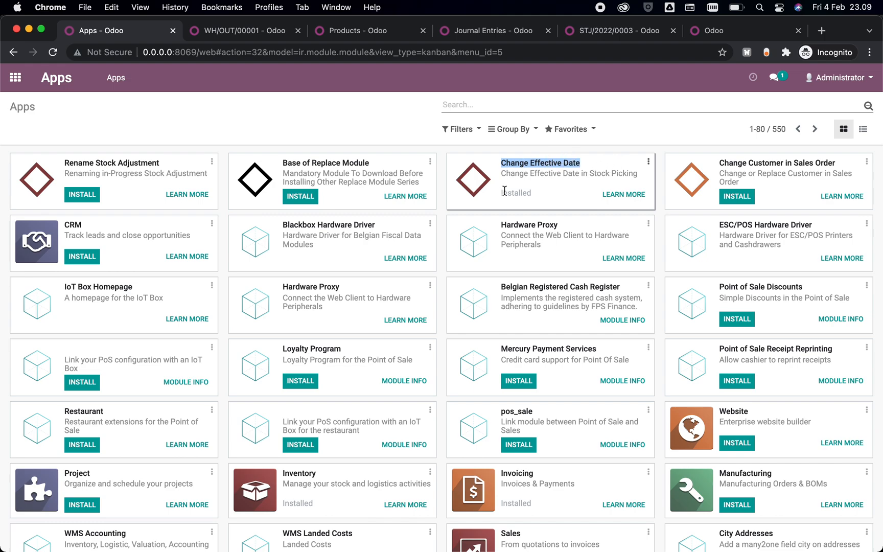
pyautogui.moveTo(506, 186)
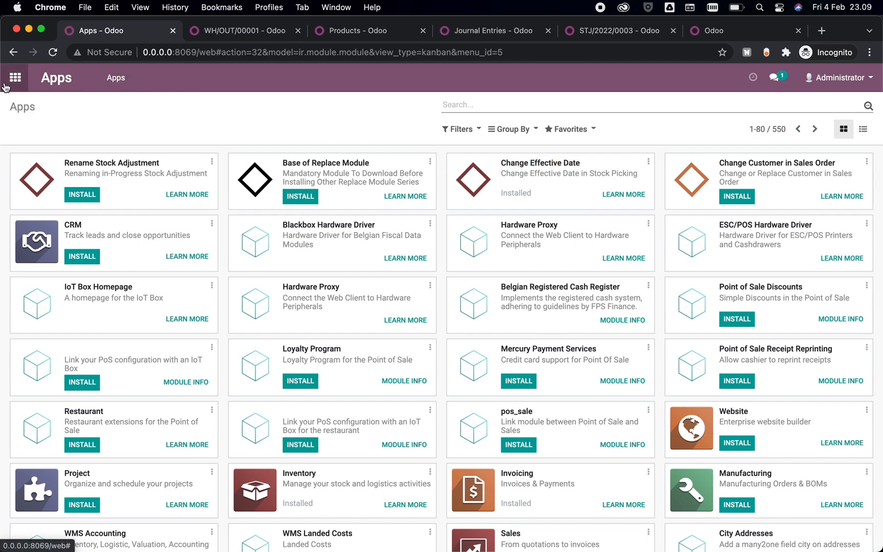
# Step: Open the Settings users list to manage access rights
pyautogui.click(16, 77)
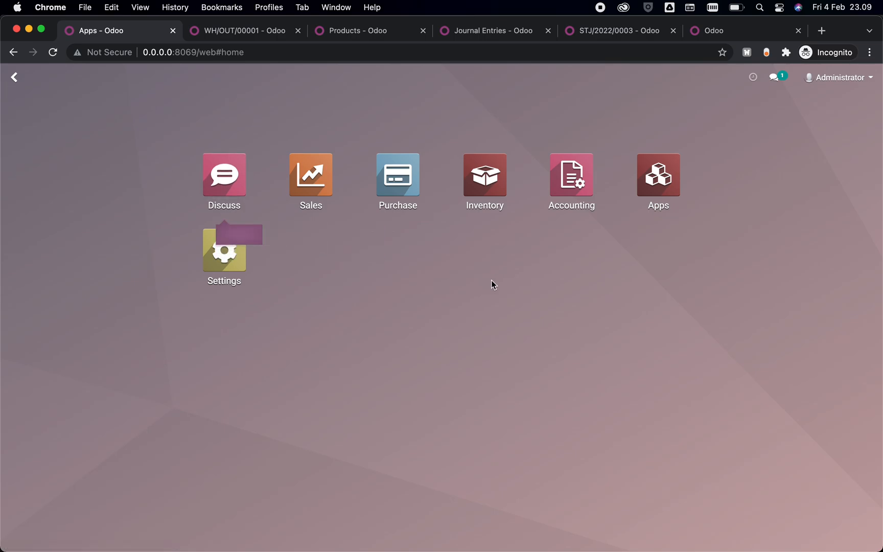
pyautogui.click(224, 253)
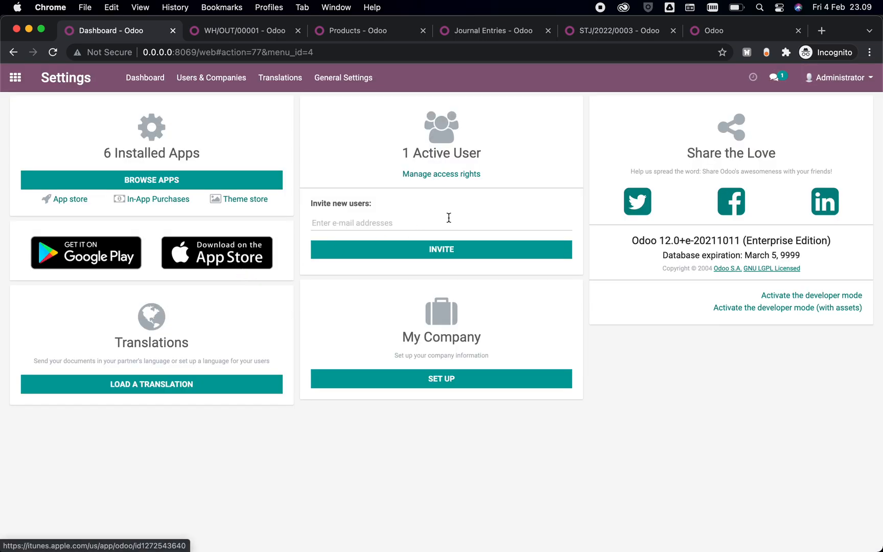
pyautogui.moveTo(451, 176)
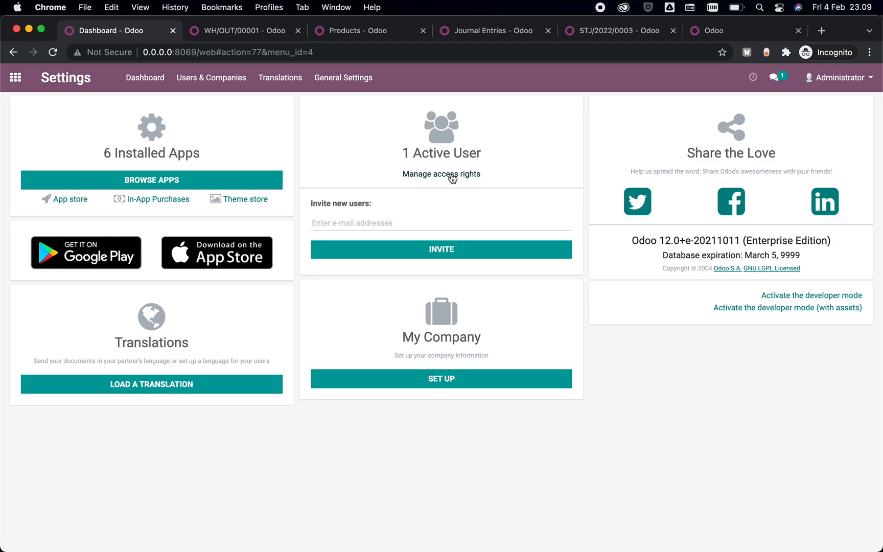
pyautogui.click(441, 174)
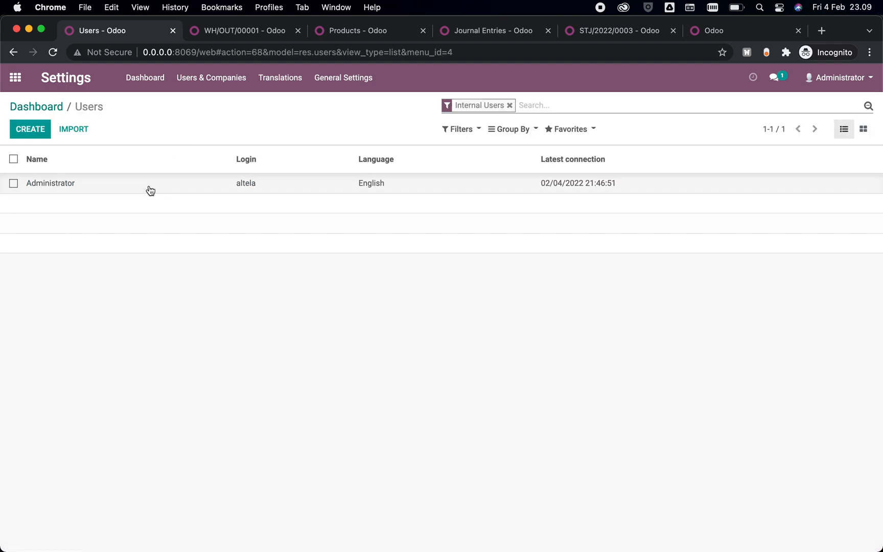
# Step: Grant Administrator the Change Effective Date Privilege and save
pyautogui.click(51, 183)
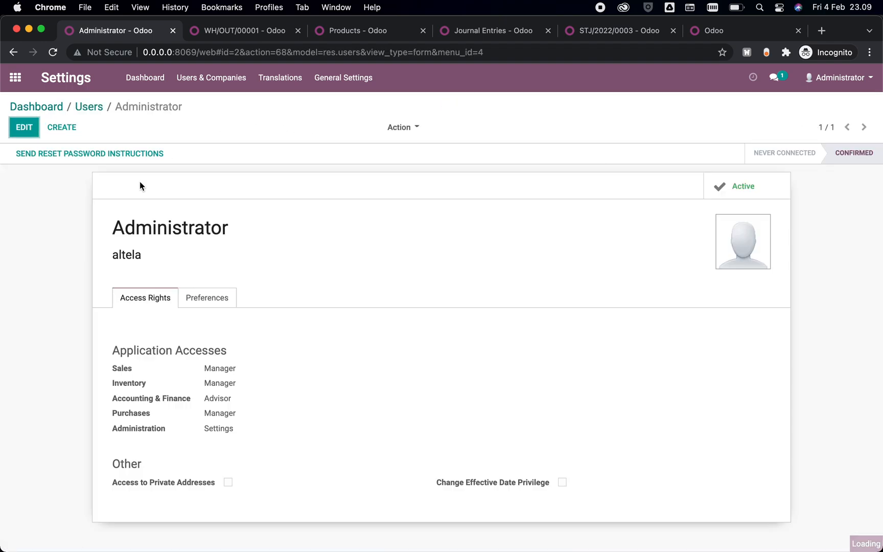
pyautogui.click(25, 127)
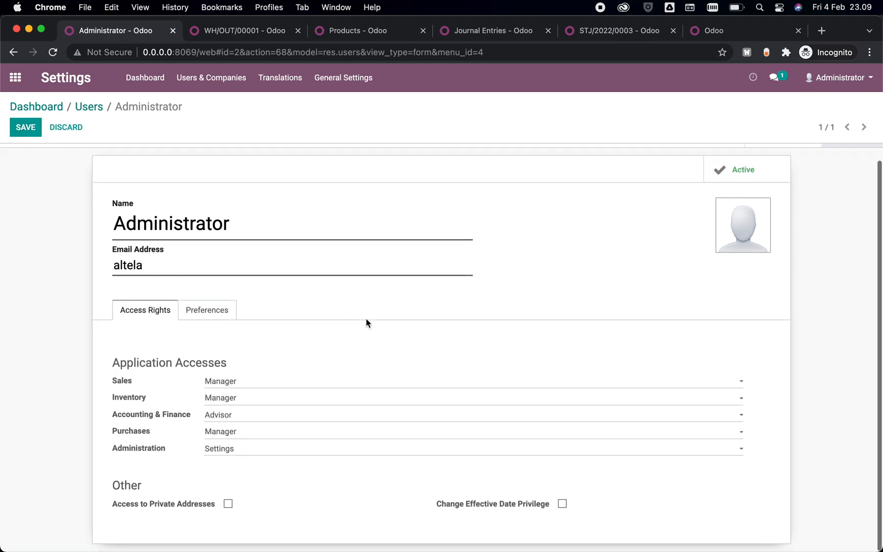
pyautogui.click(564, 504)
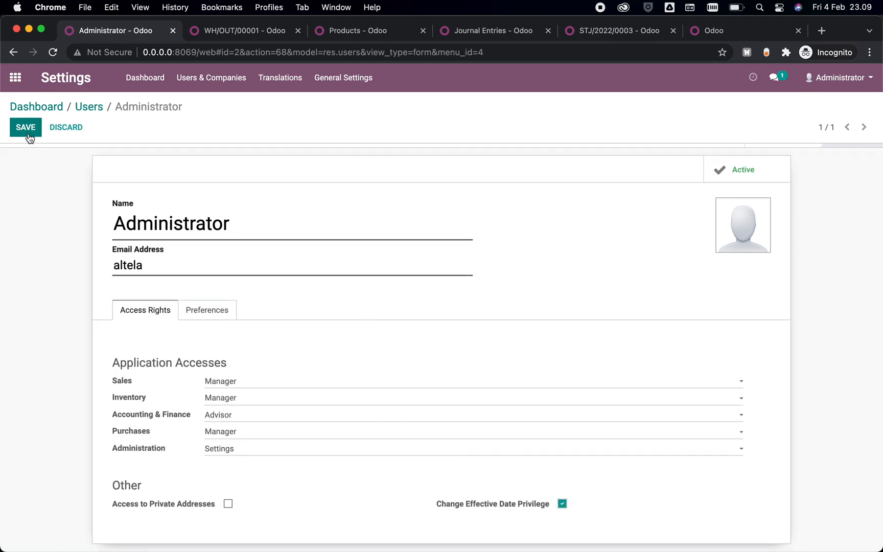
pyautogui.click(27, 128)
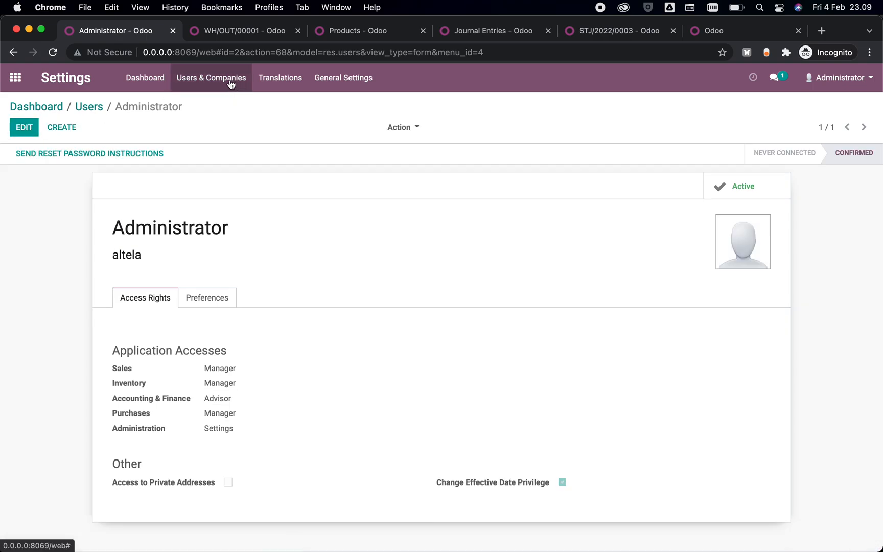
# Step: Return to the WH/OUT/00001 delivery form, effective date 02/04/2022 23:05:36
pyautogui.click(242, 31)
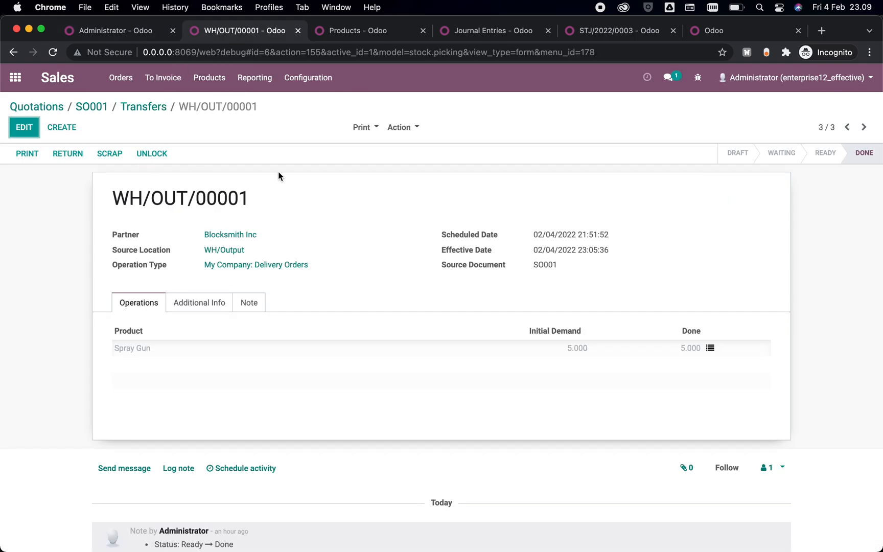
pyautogui.moveTo(271, 173)
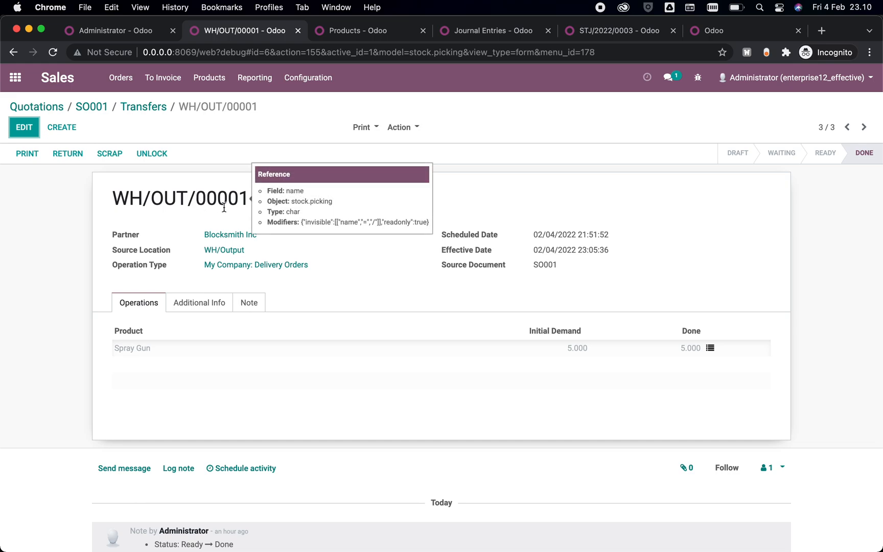
pyautogui.moveTo(530, 273)
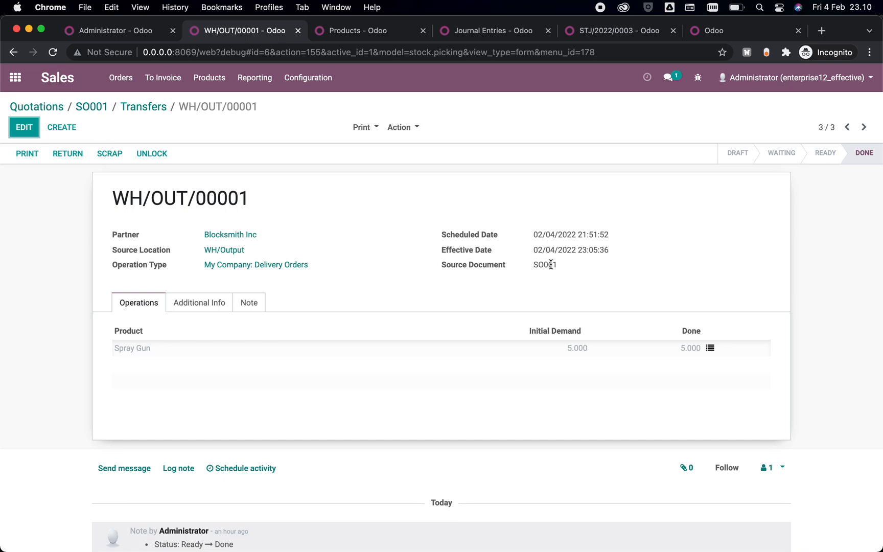
pyautogui.moveTo(712, 251)
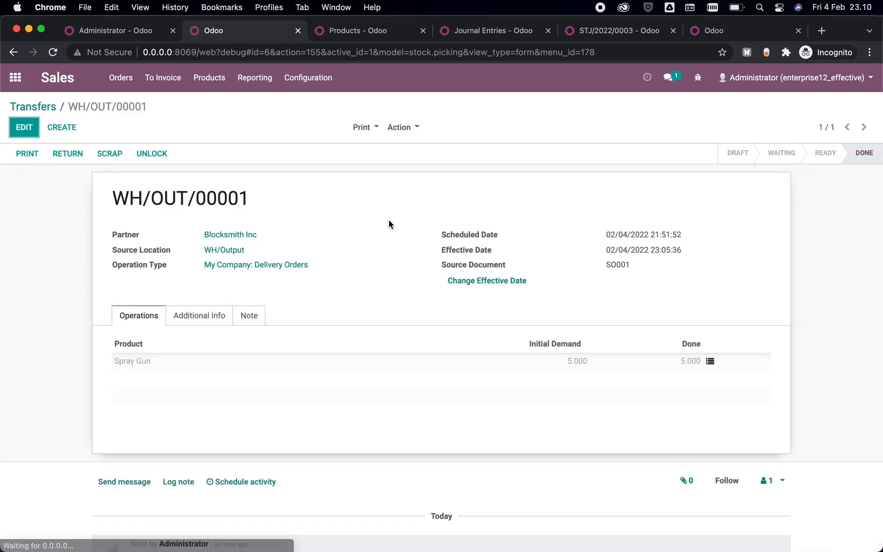
pyautogui.moveTo(490, 287)
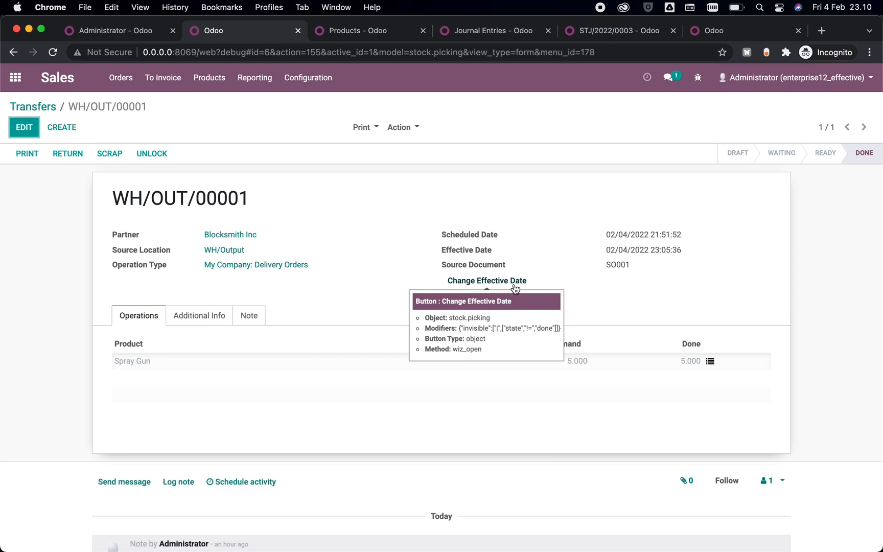
# Step: Pick 5 February 2022 as the new effective date, triggering the future-date reminder
pyautogui.click(487, 281)
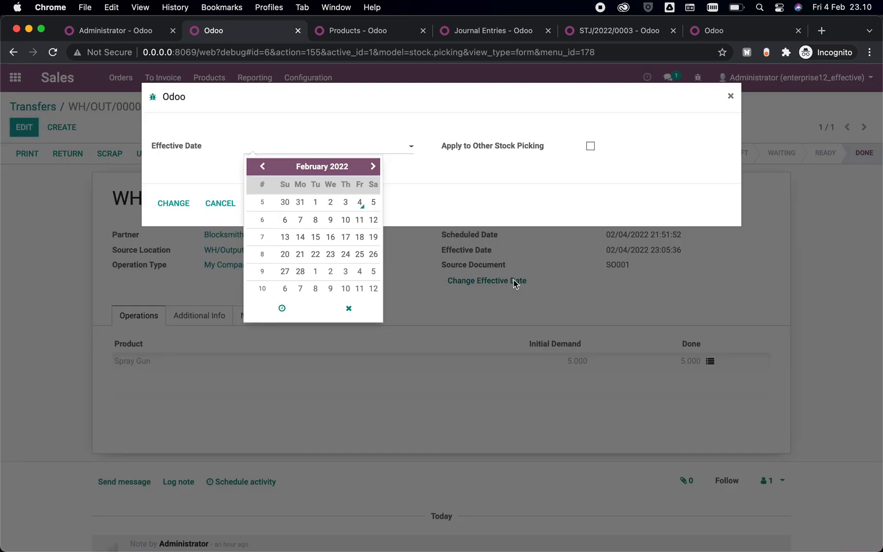
pyautogui.moveTo(177, 168)
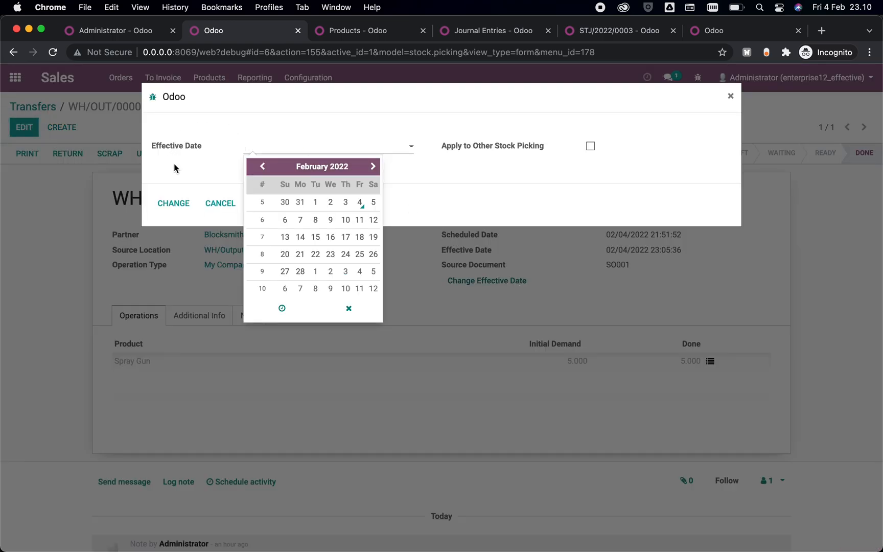
pyautogui.click(263, 166)
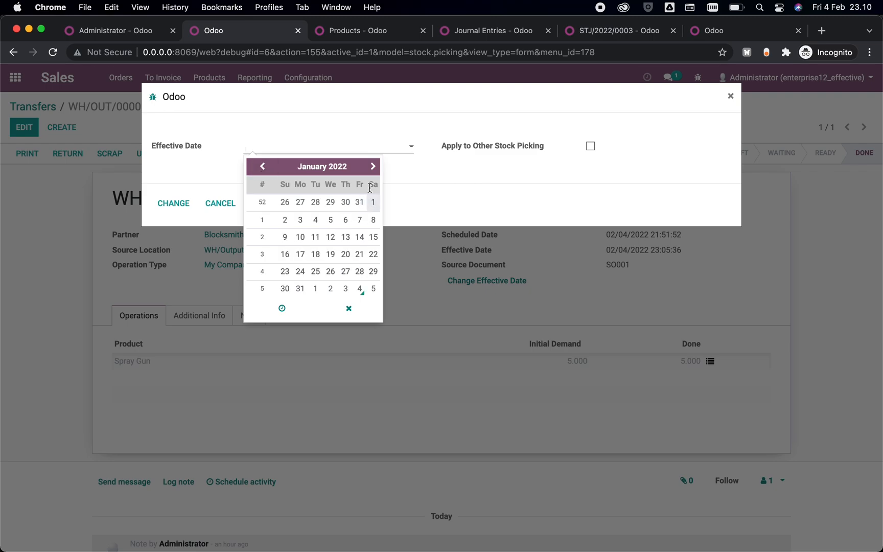
pyautogui.moveTo(314, 168)
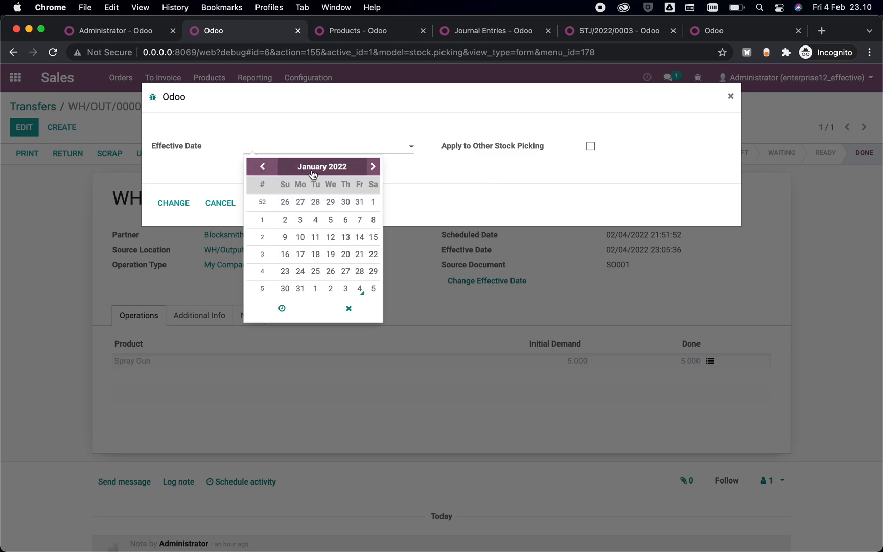
pyautogui.moveTo(322, 166)
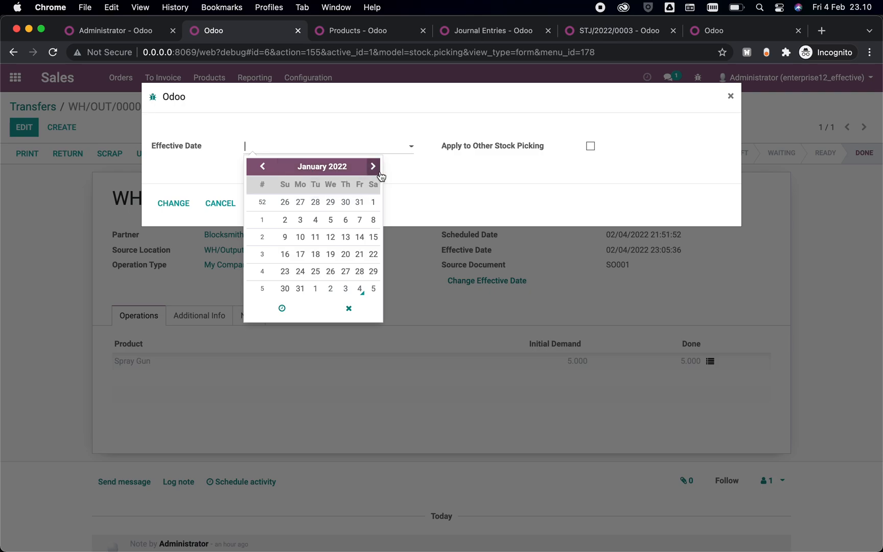
pyautogui.click(373, 167)
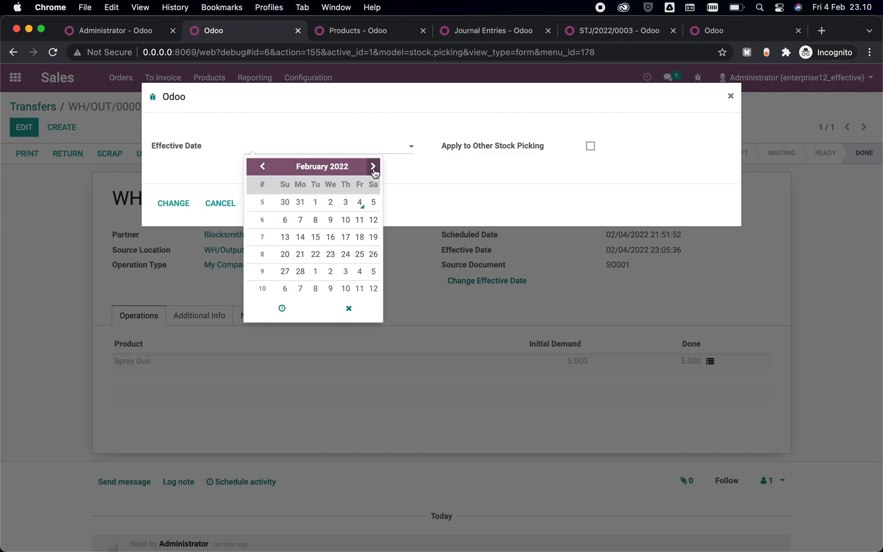
pyautogui.click(373, 166)
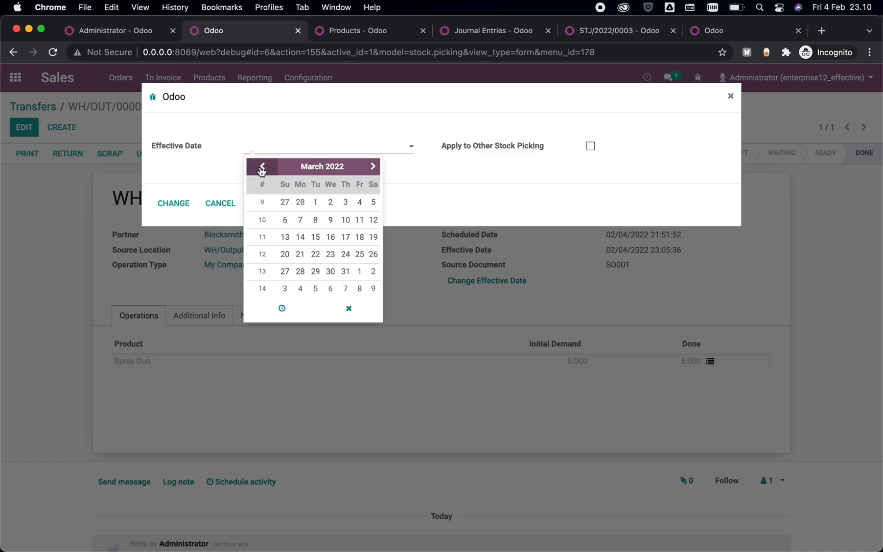
pyautogui.click(262, 166)
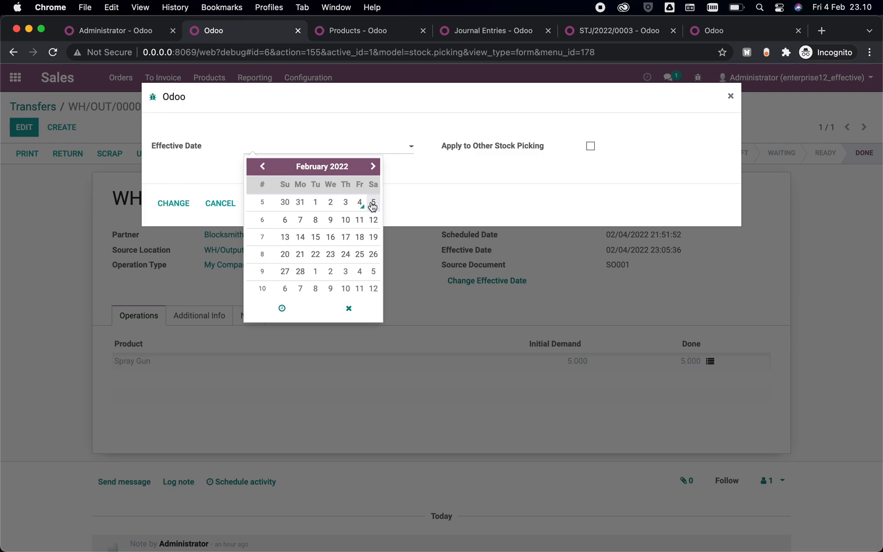
pyautogui.click(373, 202)
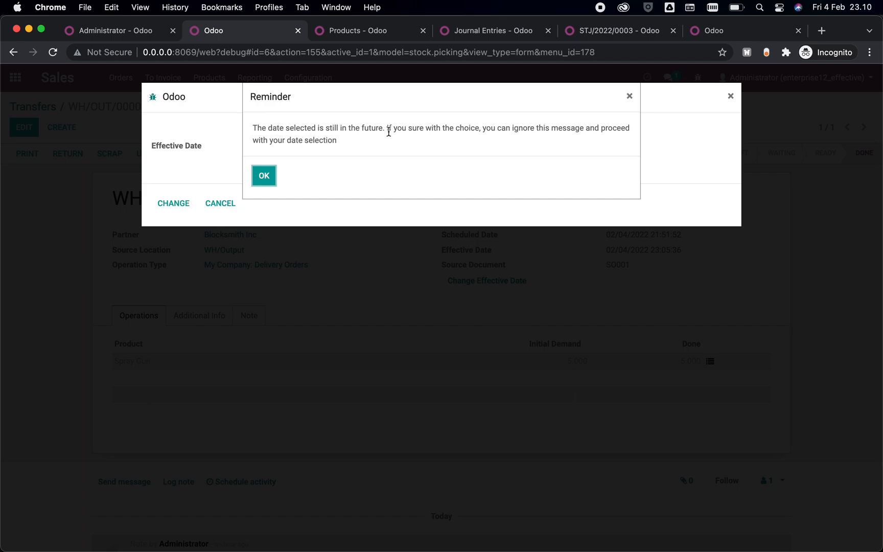
pyautogui.moveTo(546, 141)
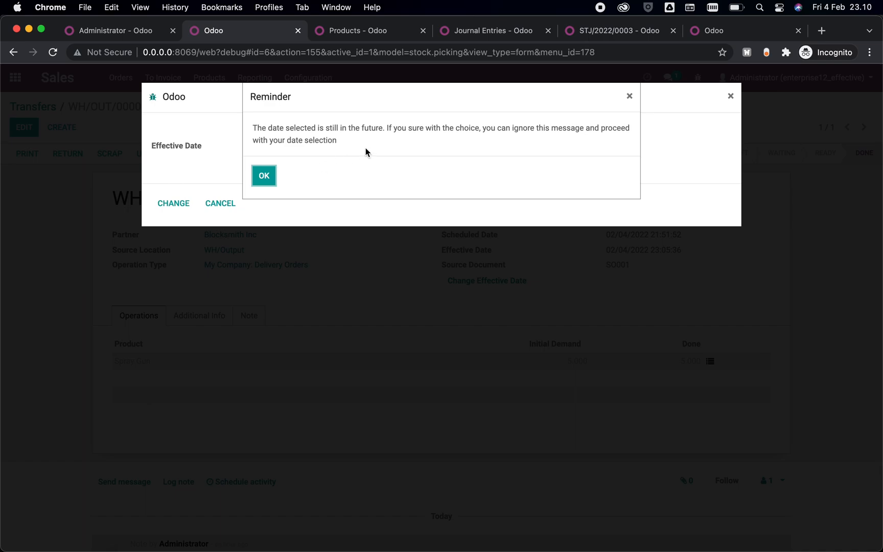
pyautogui.moveTo(350, 157)
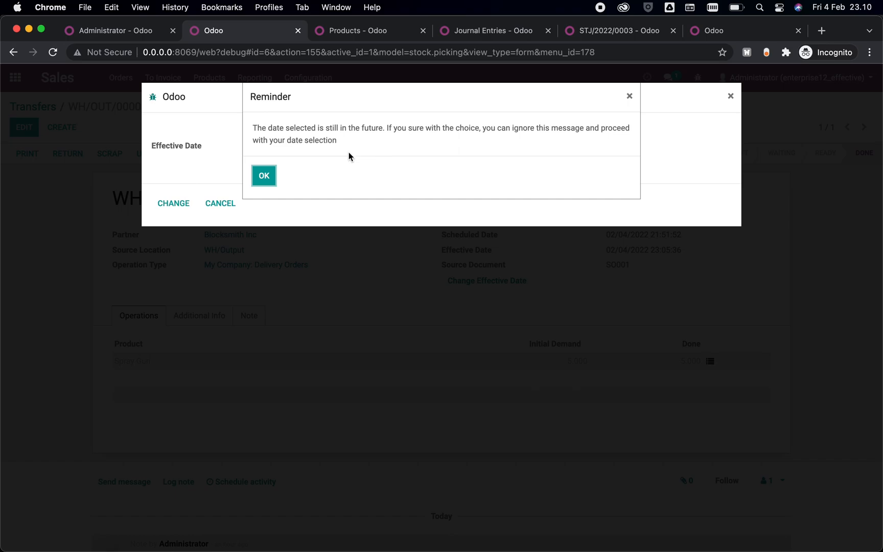
# Step: Dismiss the reminder and change the effective date to 5 January 2022
pyautogui.click(263, 176)
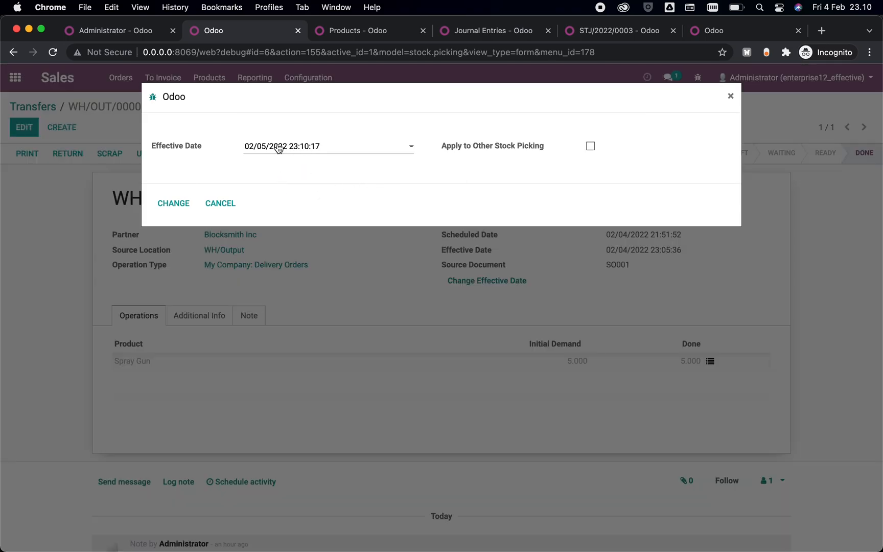
pyautogui.click(280, 146)
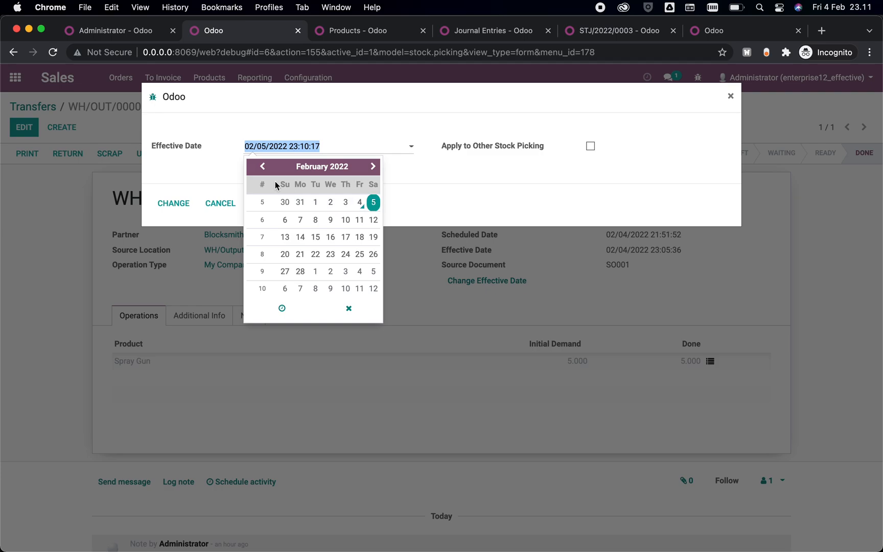
pyautogui.click(262, 166)
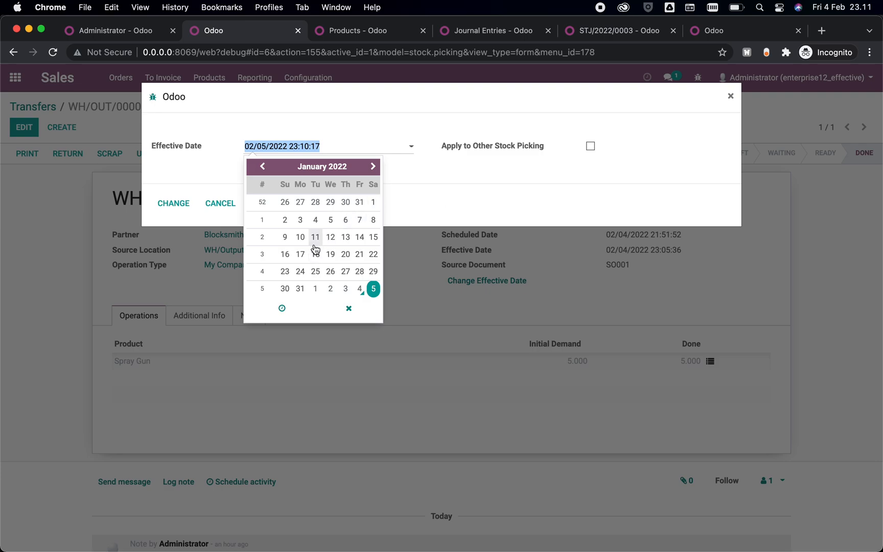
pyautogui.click(330, 220)
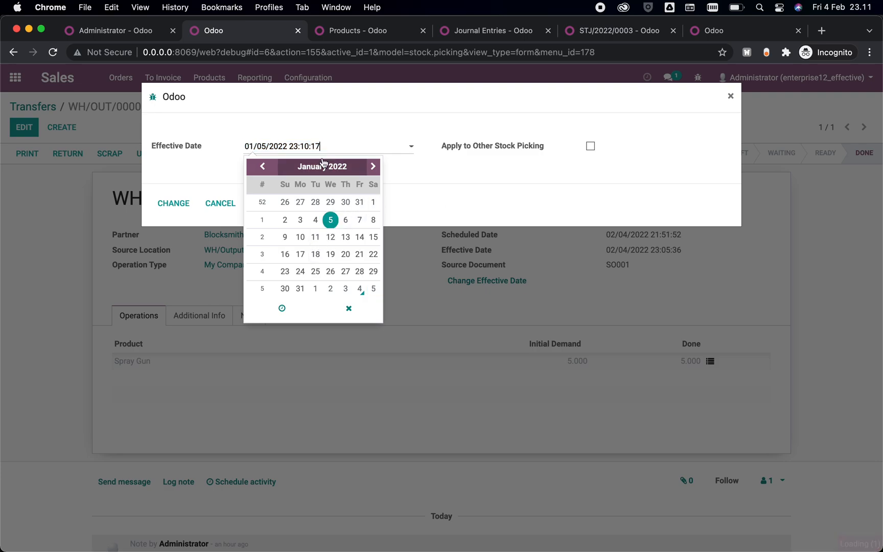
pyautogui.click(190, 169)
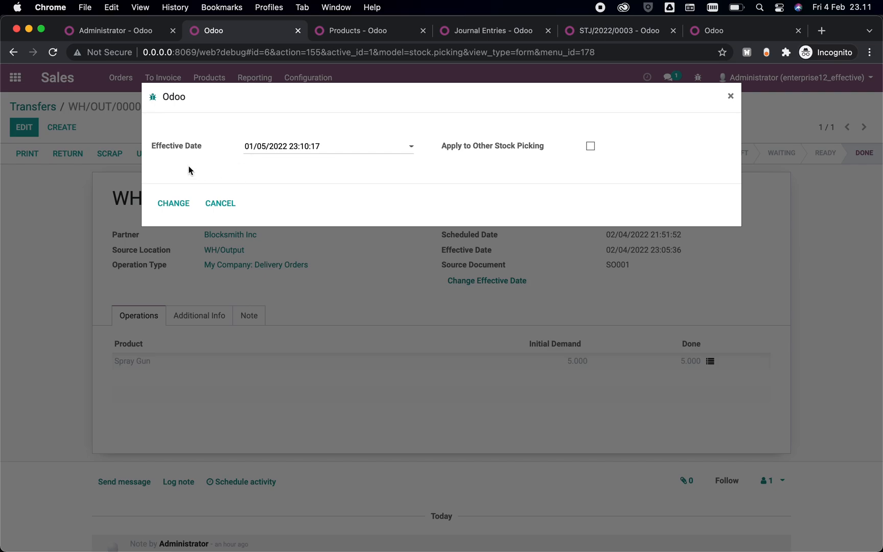
pyautogui.click(173, 204)
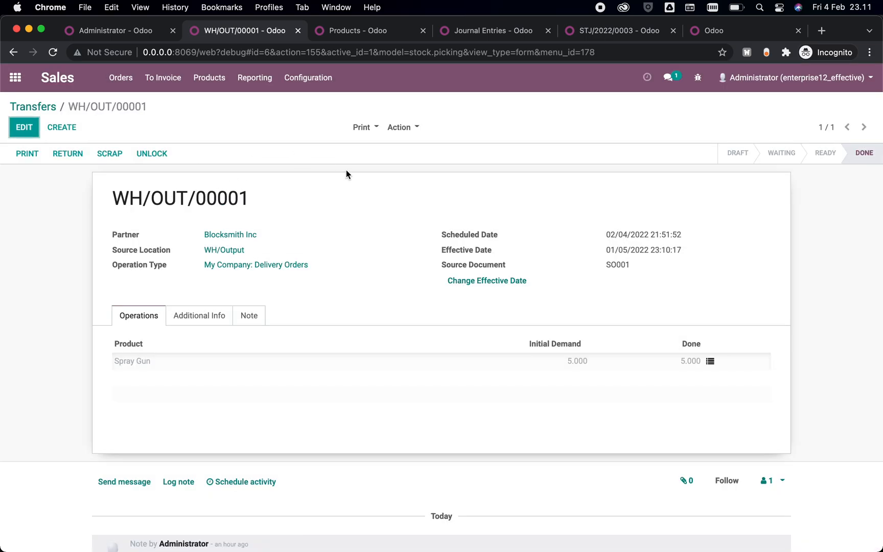
pyautogui.moveTo(572, 263)
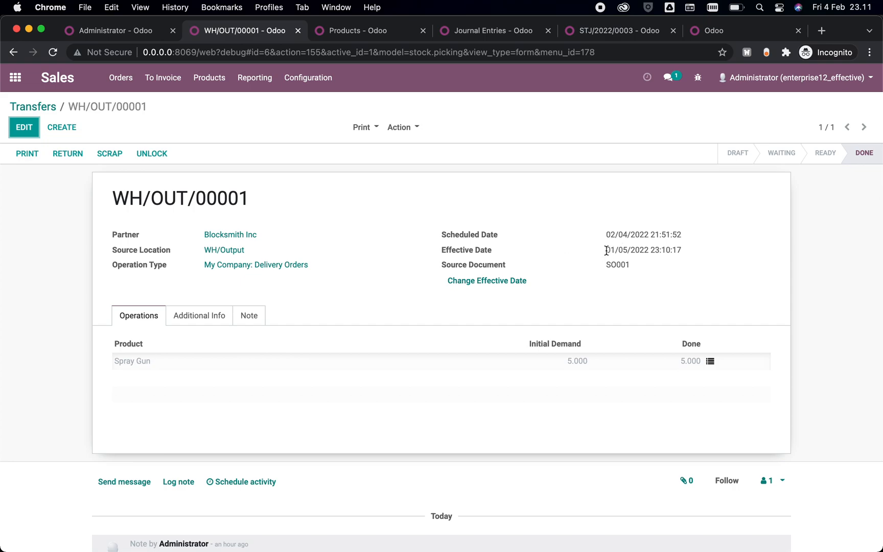
pyautogui.doubleClick(624, 250)
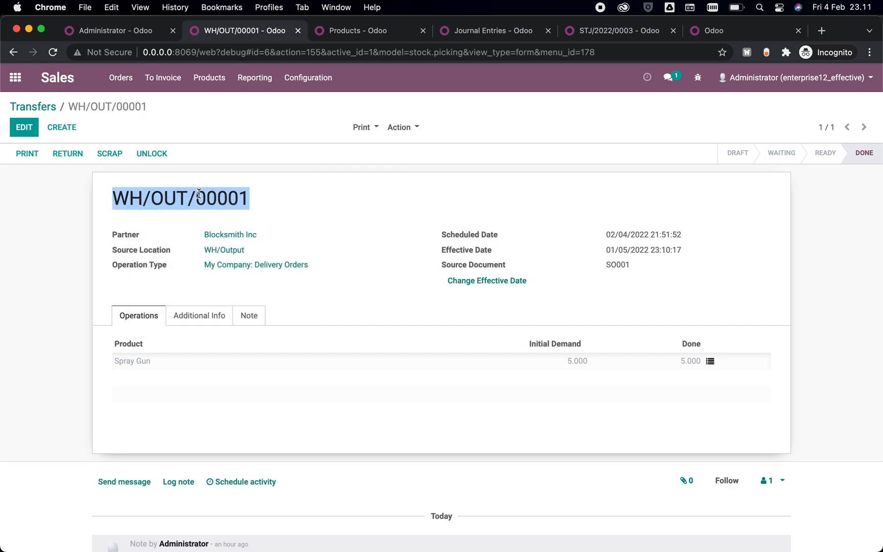
pyautogui.moveTo(120, 265)
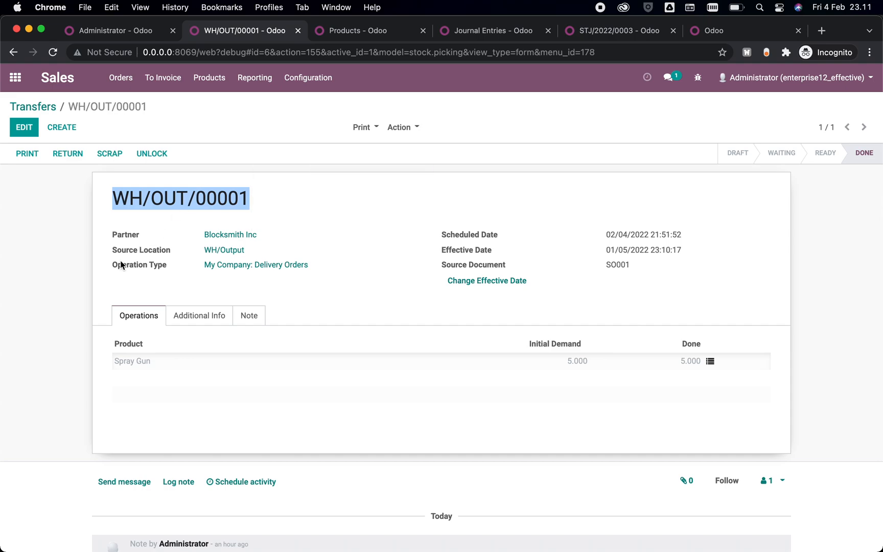
pyautogui.moveTo(572, 87)
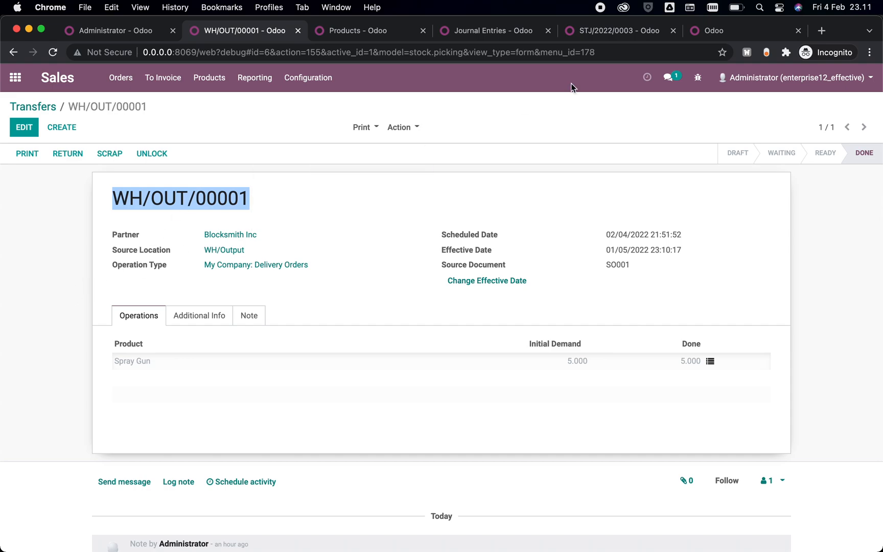
pyautogui.moveTo(405, 204)
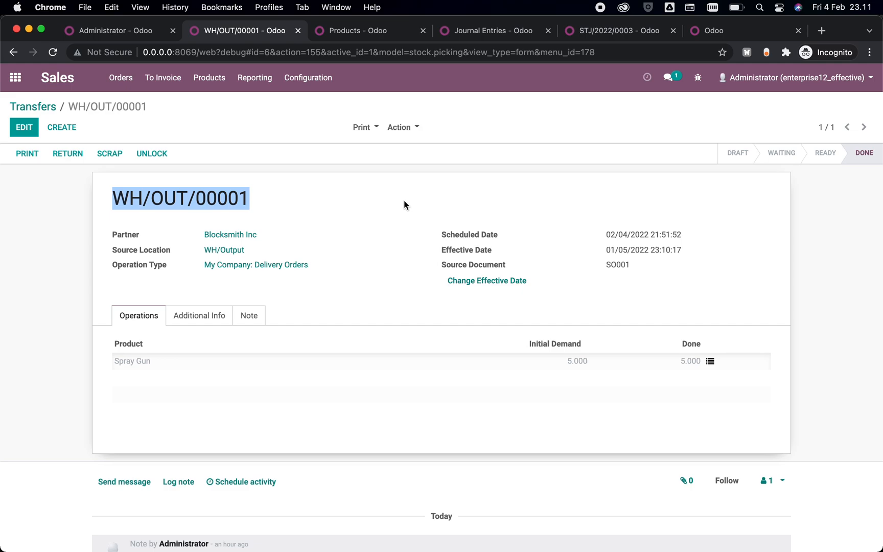
# Step: List Spray Gun's product moves sorted by date and select the WH/OUT/00001 move
pyautogui.click(710, 361)
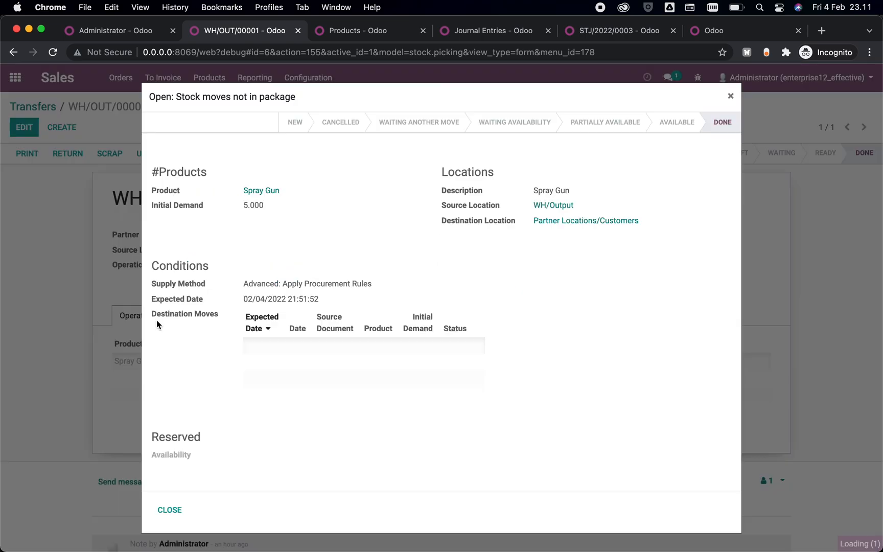
pyautogui.rightClick(262, 190)
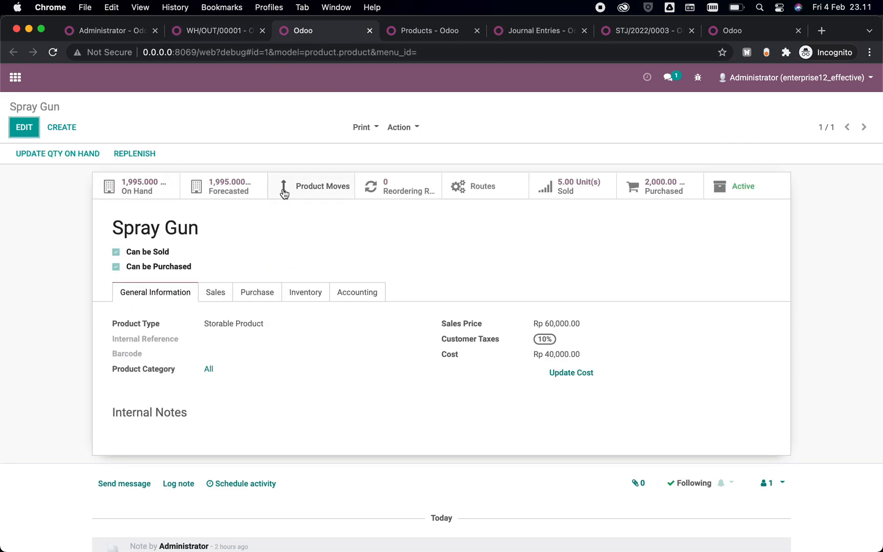
pyautogui.click(284, 186)
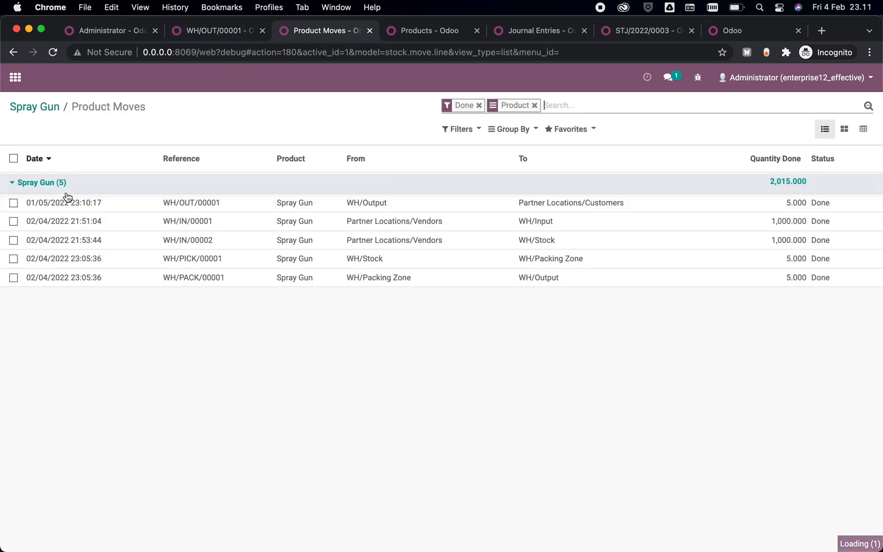
pyautogui.click(35, 158)
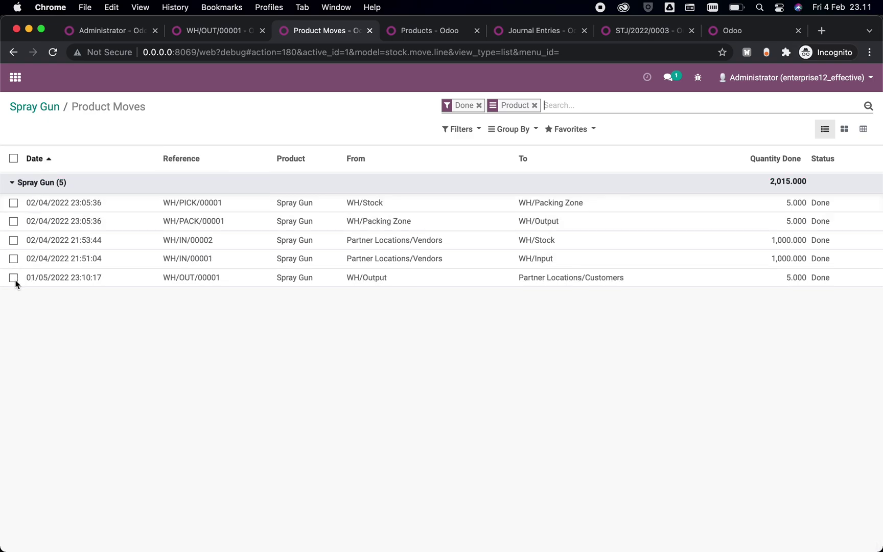
pyautogui.click(13, 277)
pyautogui.write('WH/OUT/00001')
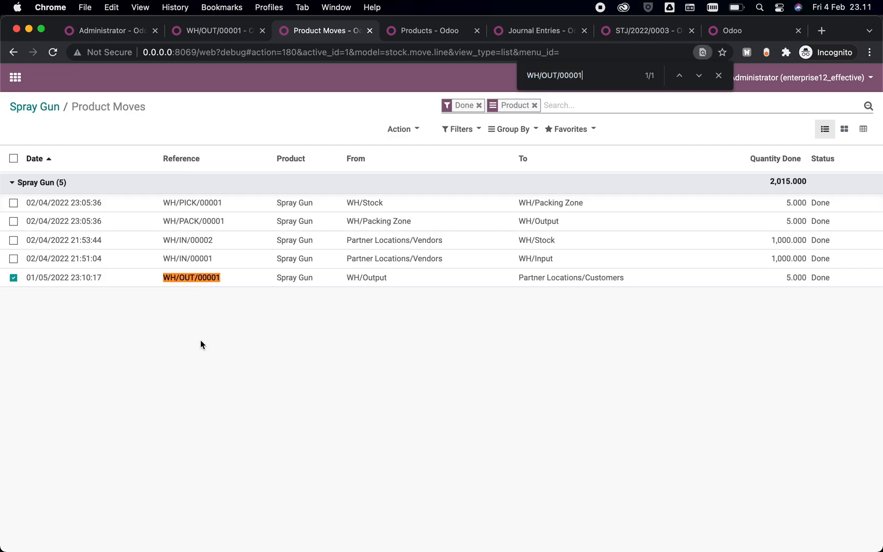
pyautogui.moveTo(211, 321)
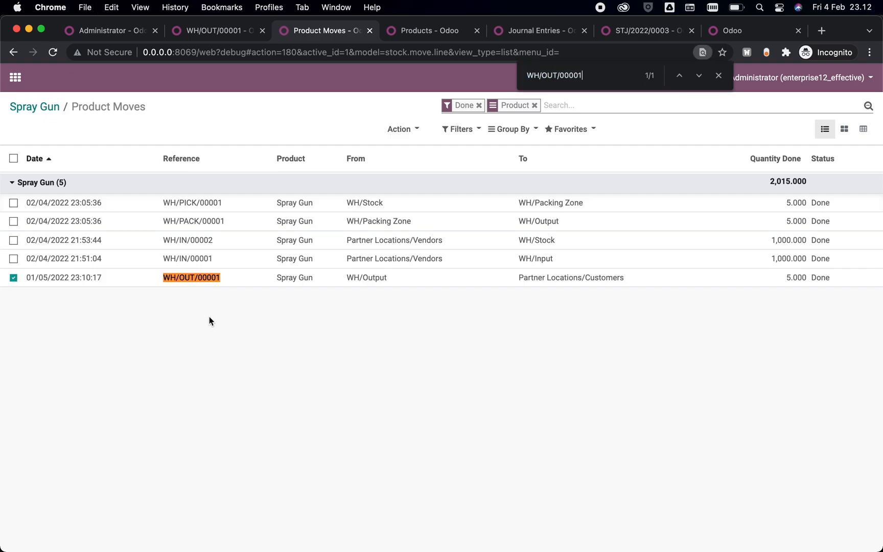
pyautogui.moveTo(234, 287)
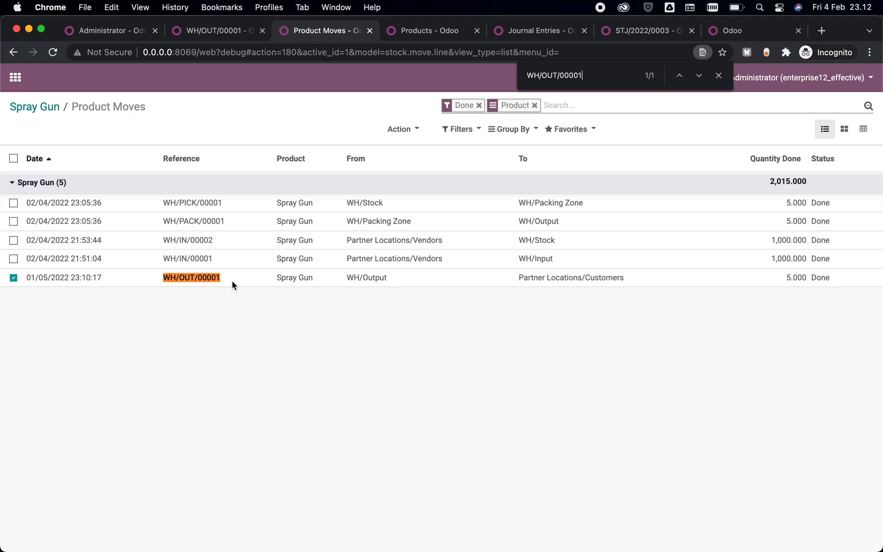
# Step: Reload Accounting > Journal Entries to show STJ/2022/0003 dated 01/05/2022
pyautogui.click(429, 31)
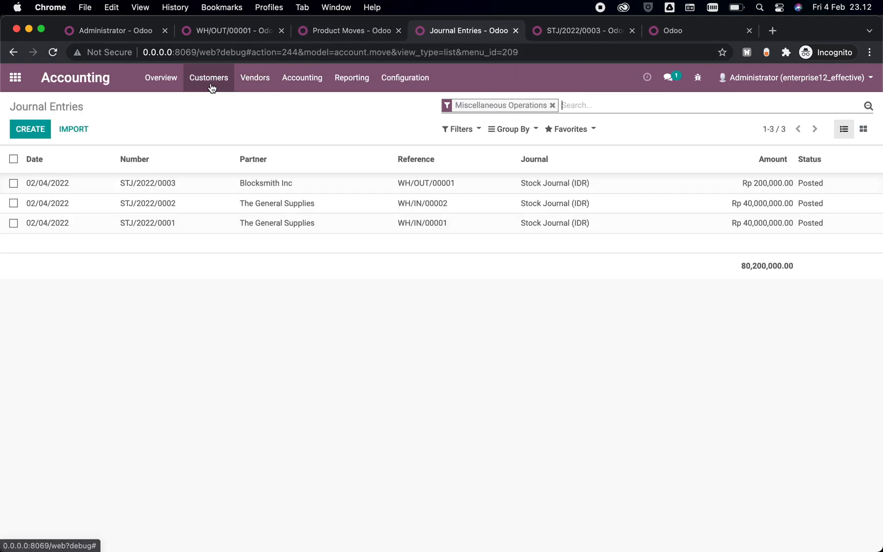
pyautogui.click(14, 77)
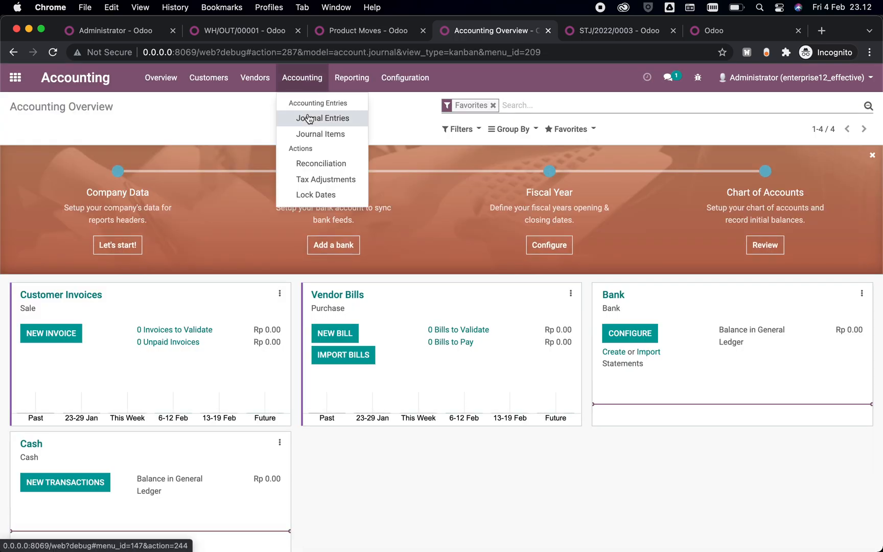
pyautogui.click(321, 118)
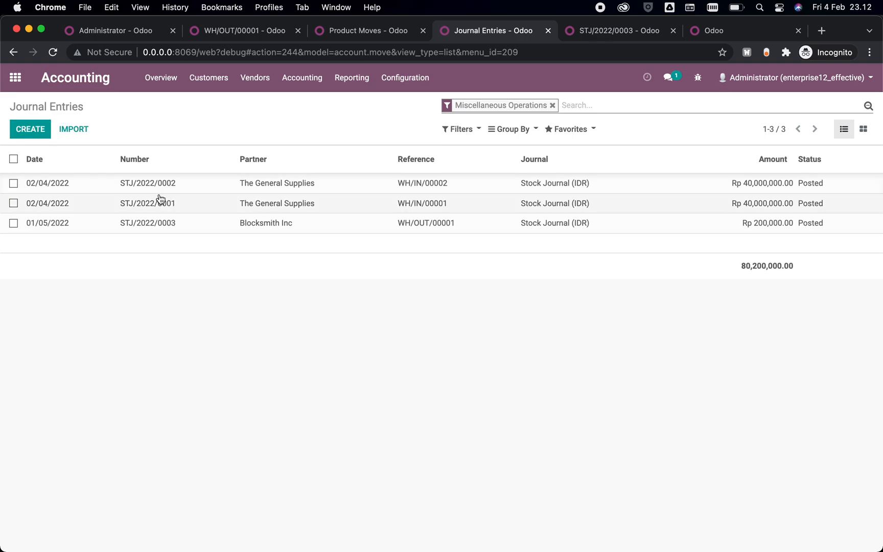
pyautogui.moveTo(184, 209)
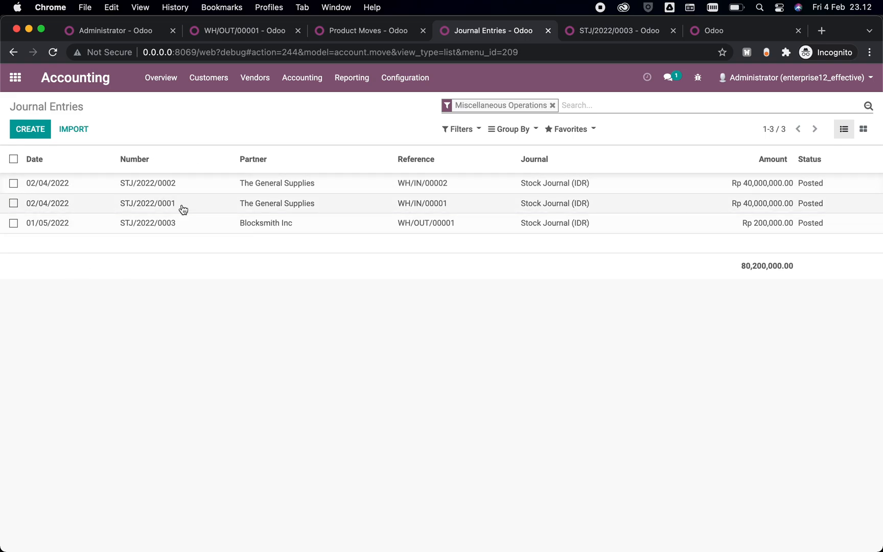
pyautogui.moveTo(361, 226)
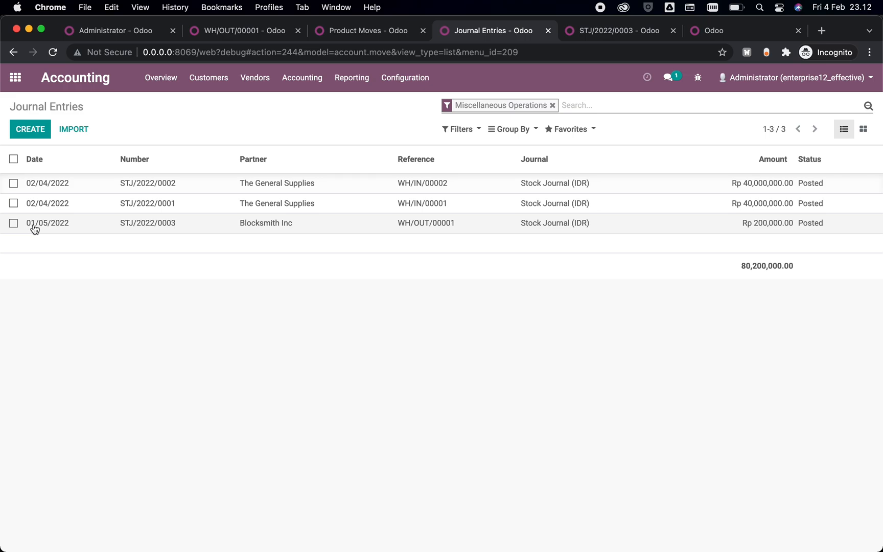
pyautogui.moveTo(47, 226)
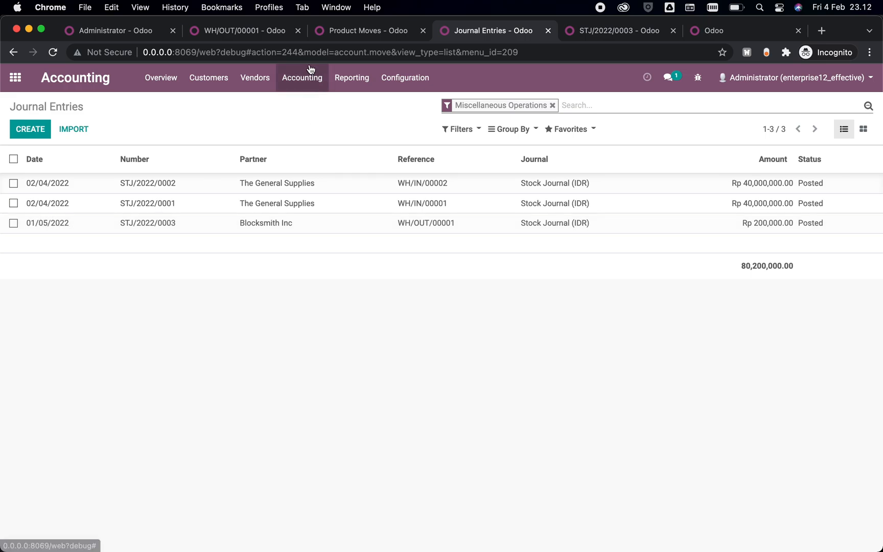
# Step: Return to Sales and list SO001's transfers WH/PACK, WH/PICK and WH/OUT
pyautogui.click(241, 30)
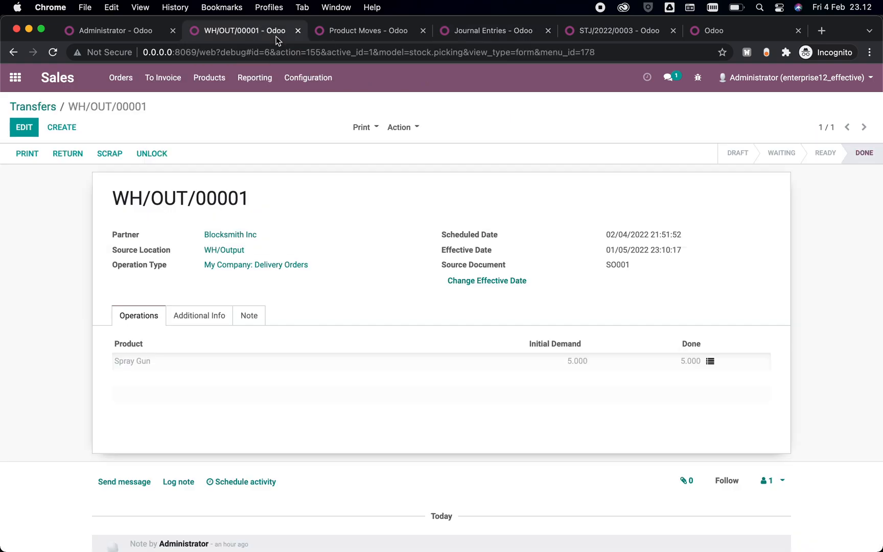
pyautogui.moveTo(479, 188)
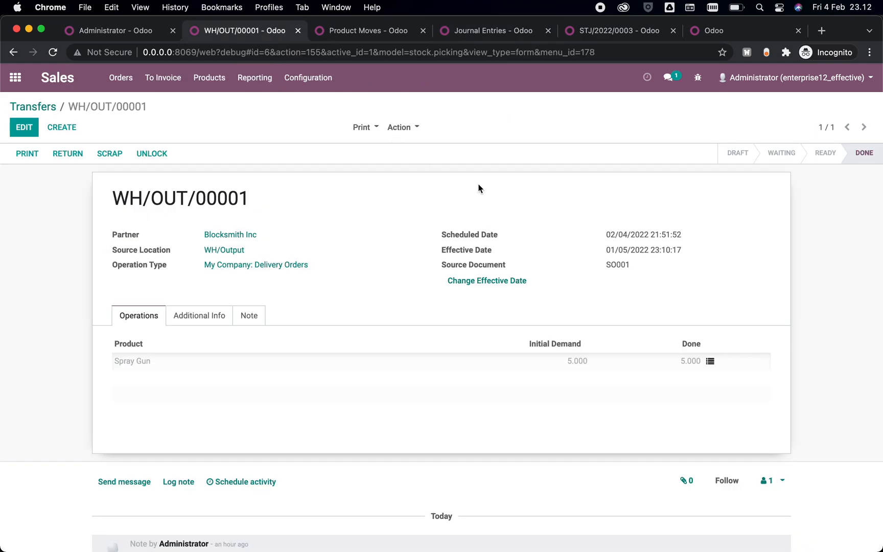
pyautogui.moveTo(32, 87)
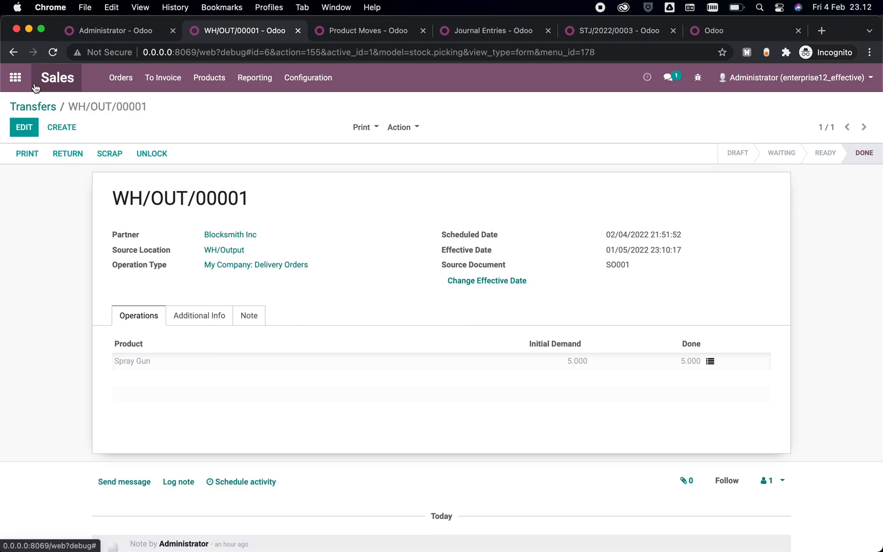
pyautogui.click(15, 77)
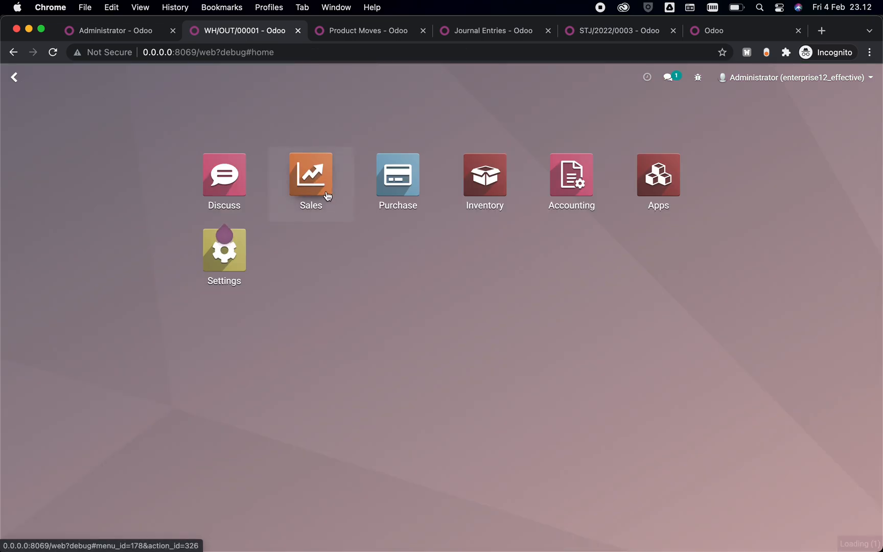
pyautogui.click(310, 175)
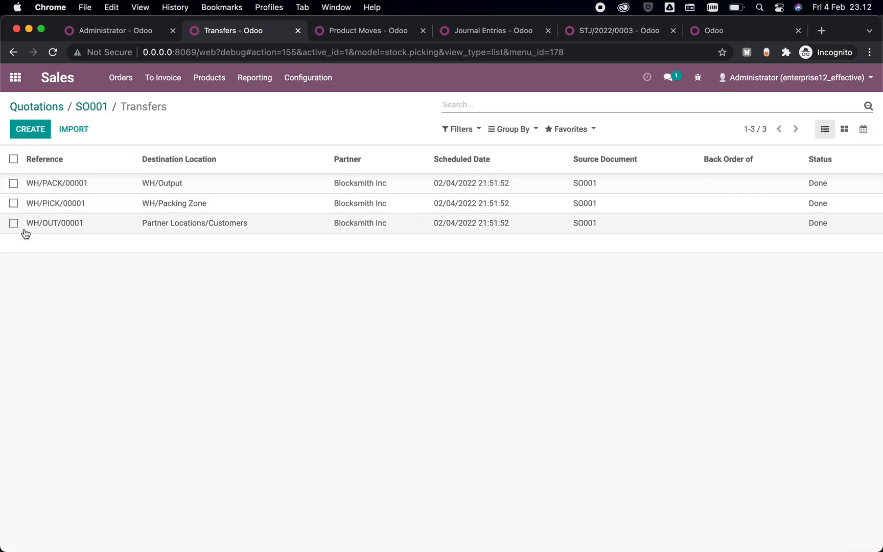
pyautogui.moveTo(99, 255)
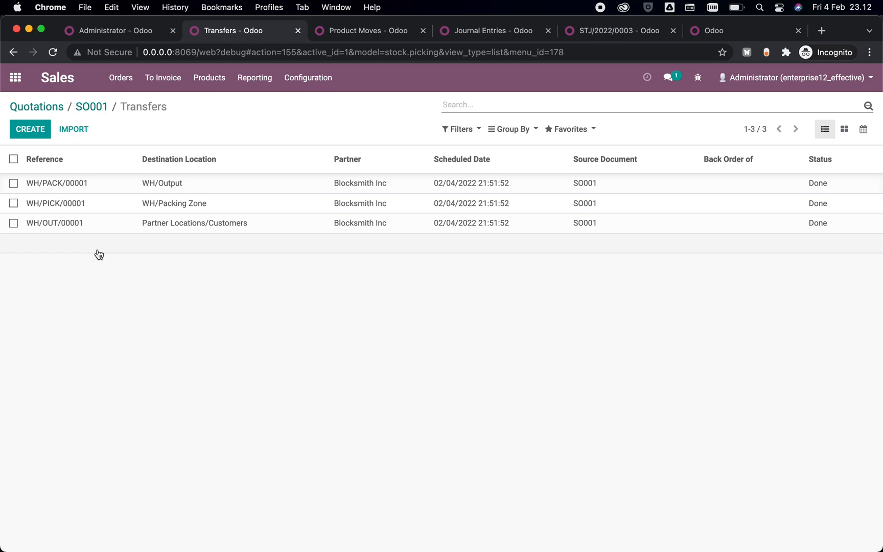
pyautogui.click(55, 203)
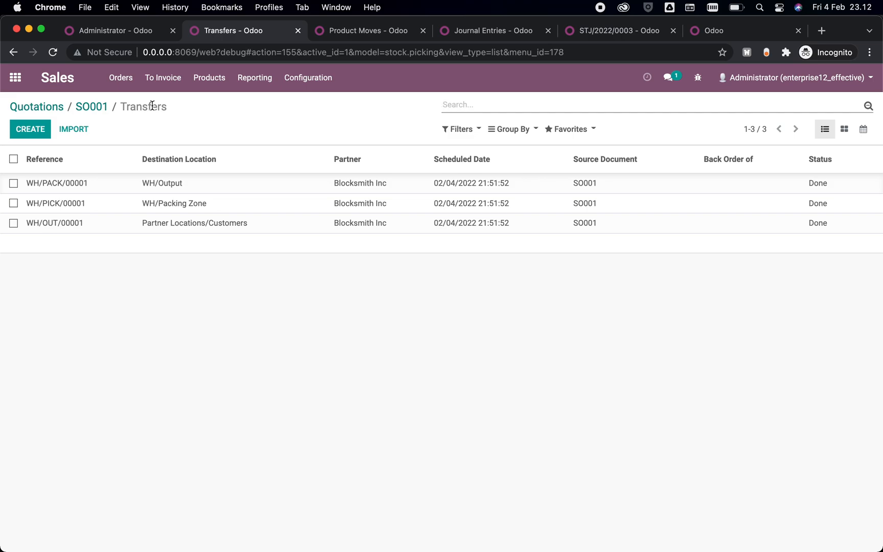
pyautogui.moveTo(122, 252)
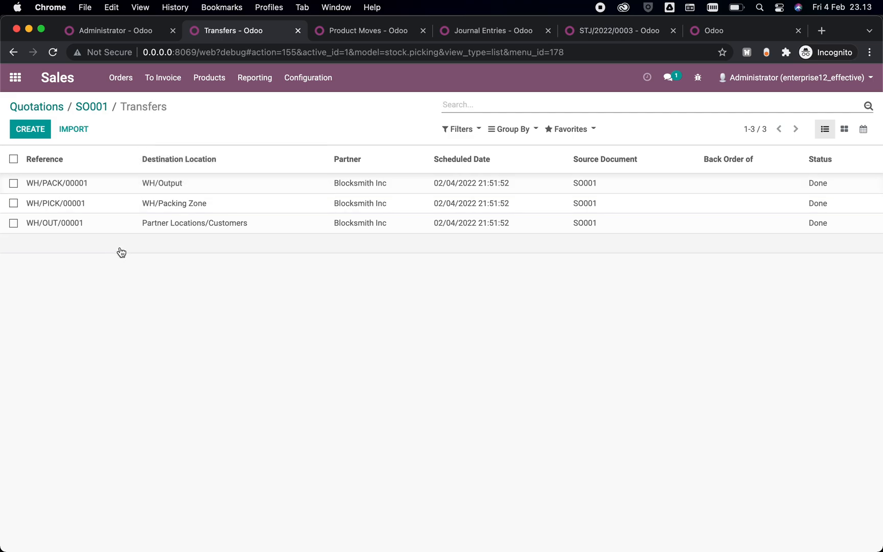
# Step: Open WH/OUT/00001 to confirm effective date 01/05/2022 23:10:17
pyautogui.click(51, 223)
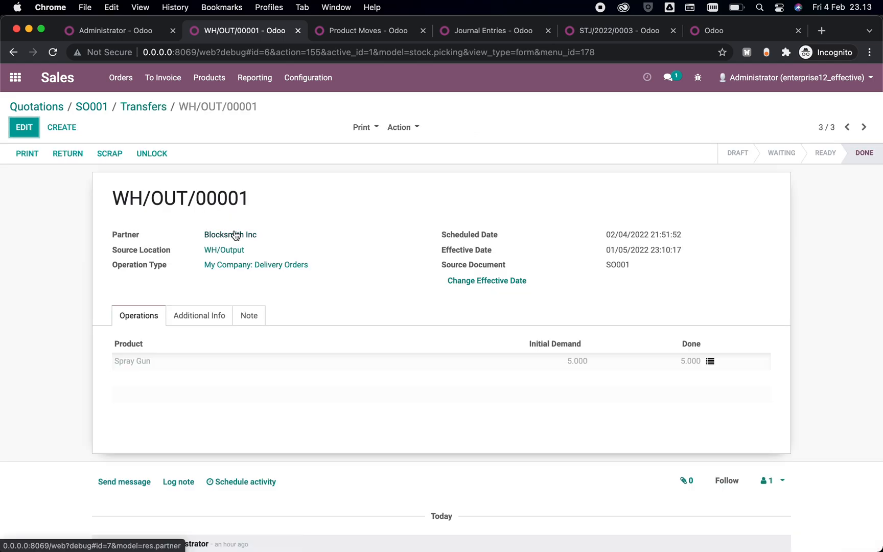
# Step: Change WH/OUT/00001's effective date to 01/05/2022 23:13:05, also updating same-source transfers
pyautogui.click(487, 280)
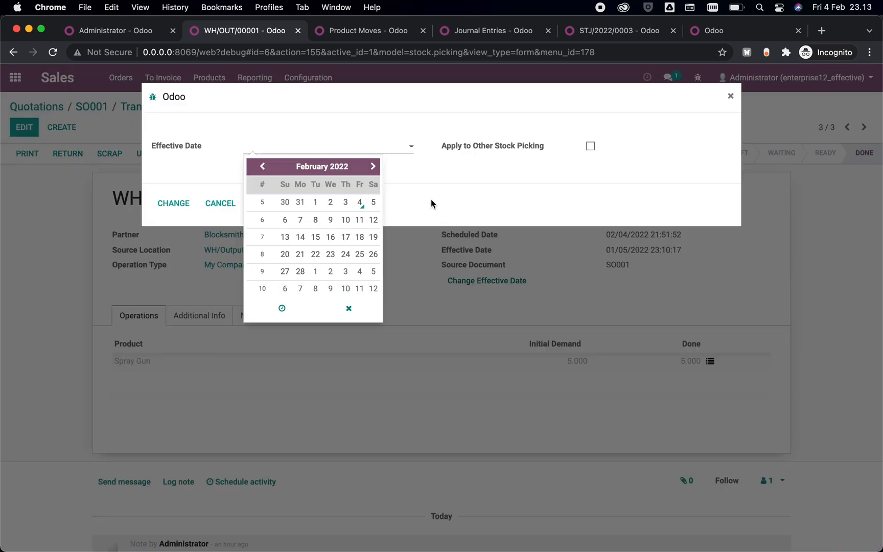
pyautogui.click(262, 166)
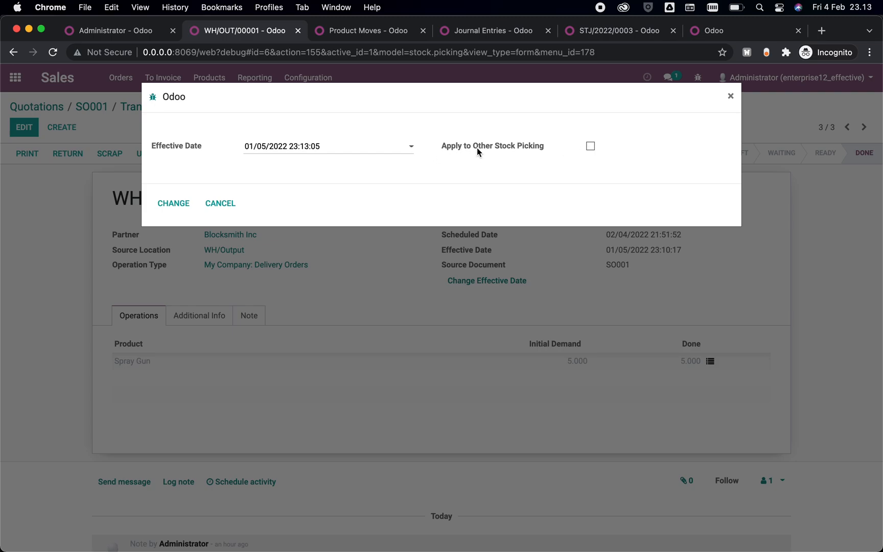
pyautogui.moveTo(493, 148)
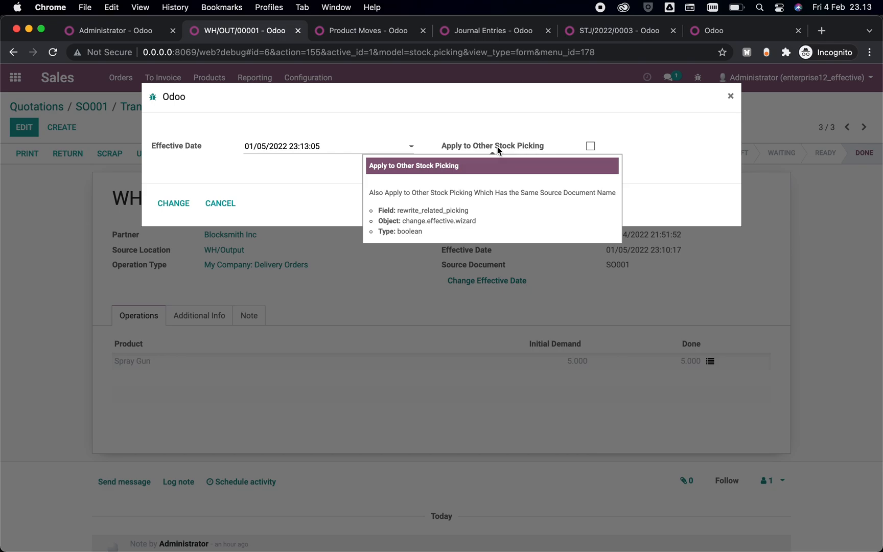
pyautogui.click(589, 145)
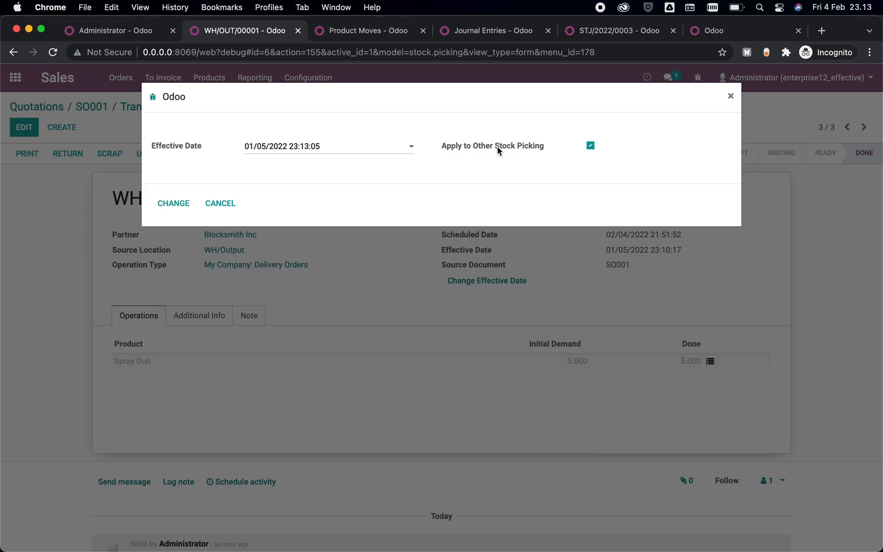
pyautogui.click(173, 204)
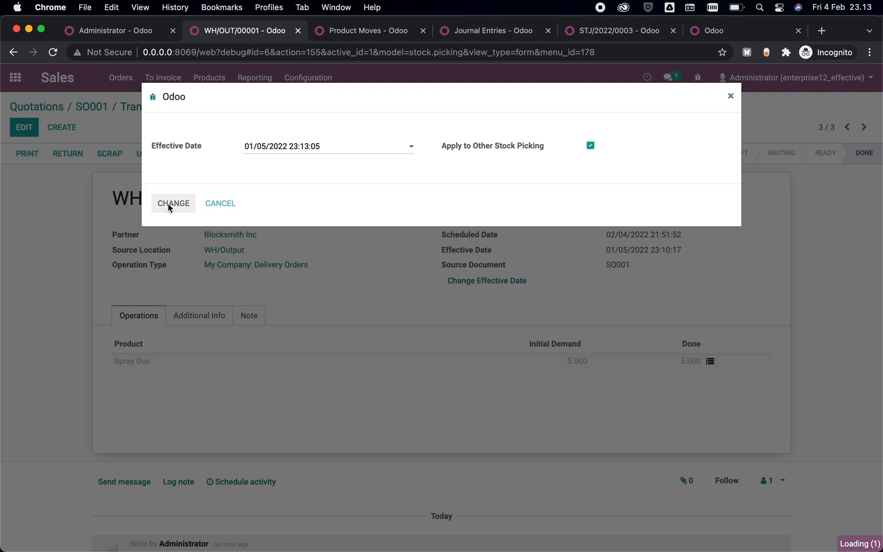
pyautogui.click(174, 204)
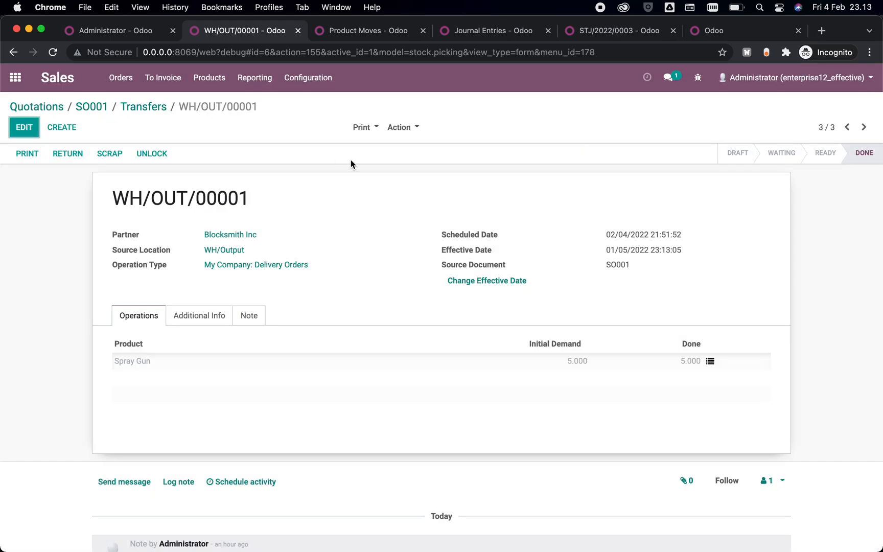
pyautogui.moveTo(92, 107)
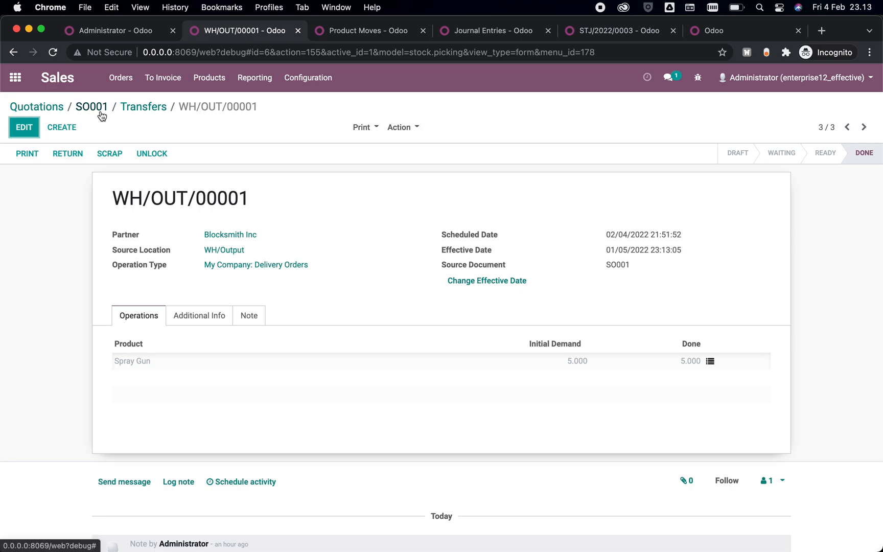
pyautogui.click(144, 106)
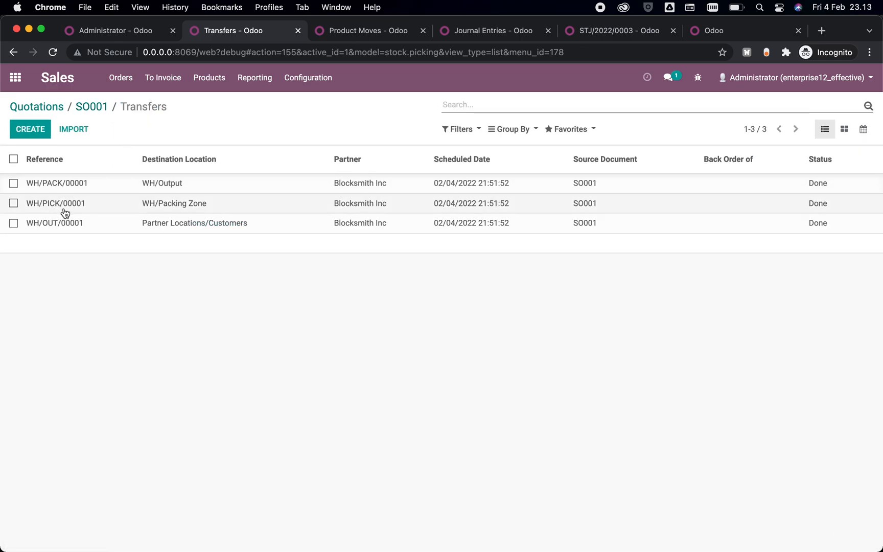
pyautogui.click(56, 182)
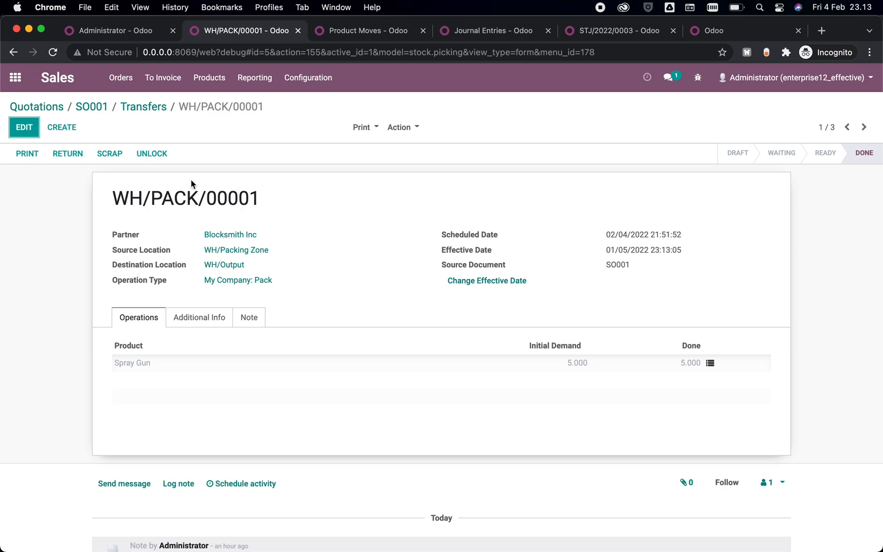
pyautogui.moveTo(627, 252)
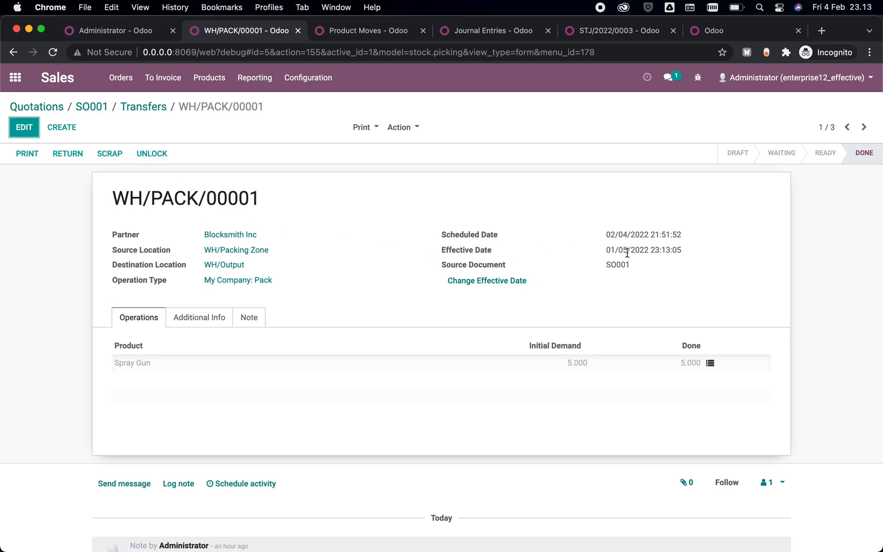
pyautogui.click(865, 127)
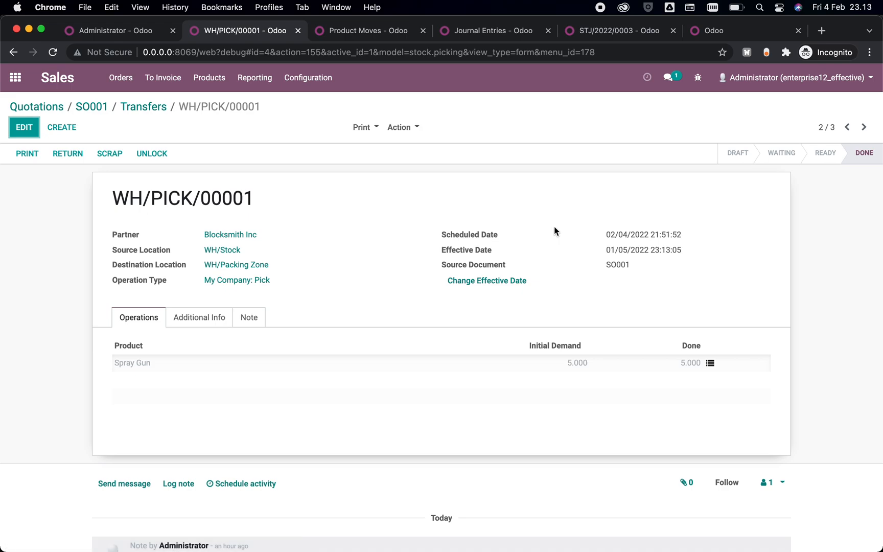
pyautogui.moveTo(635, 249)
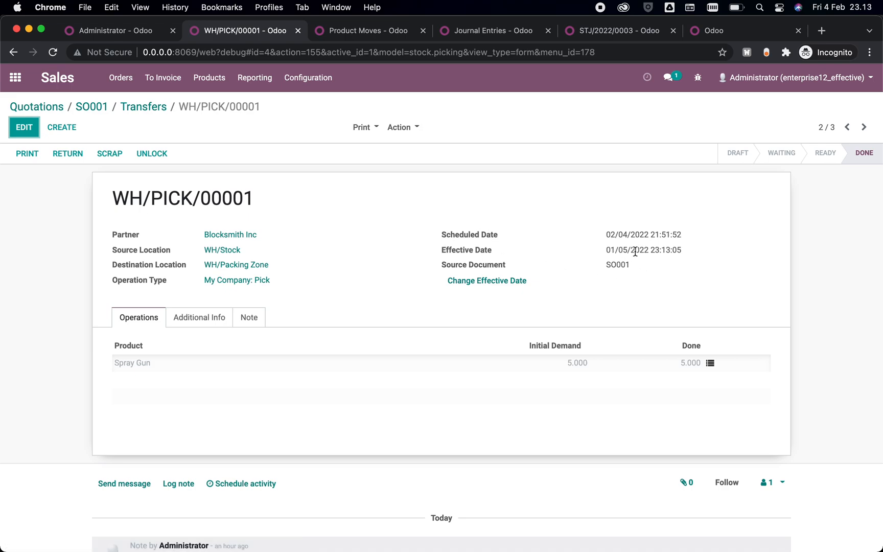
pyautogui.click(865, 126)
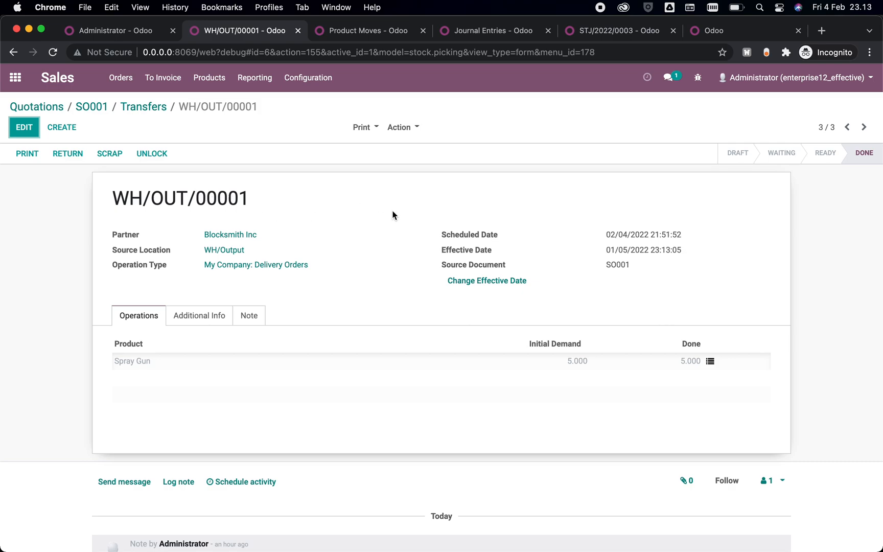
pyautogui.moveTo(467, 251)
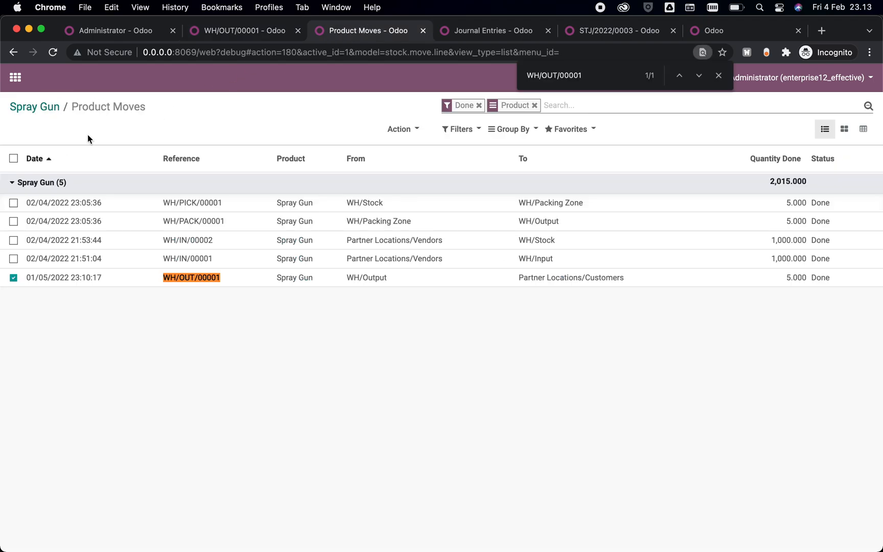
pyautogui.moveTo(181, 213)
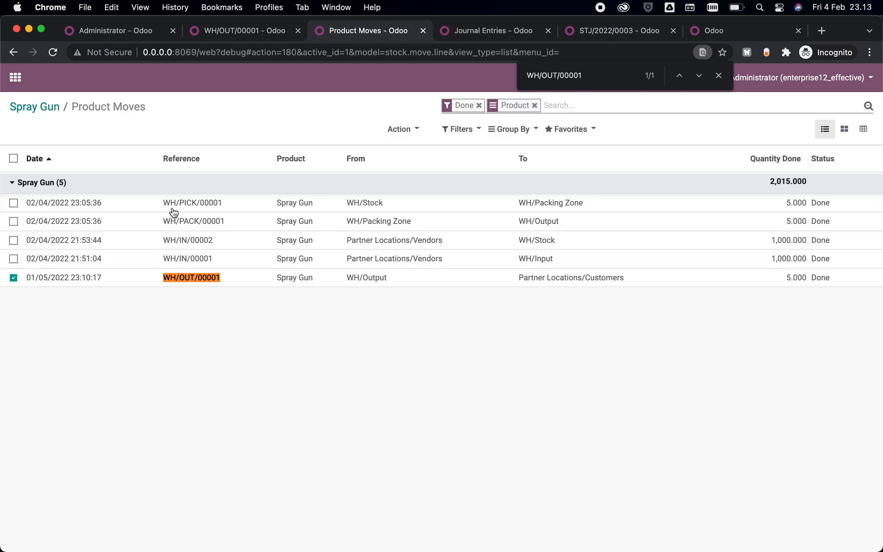
pyautogui.moveTo(213, 214)
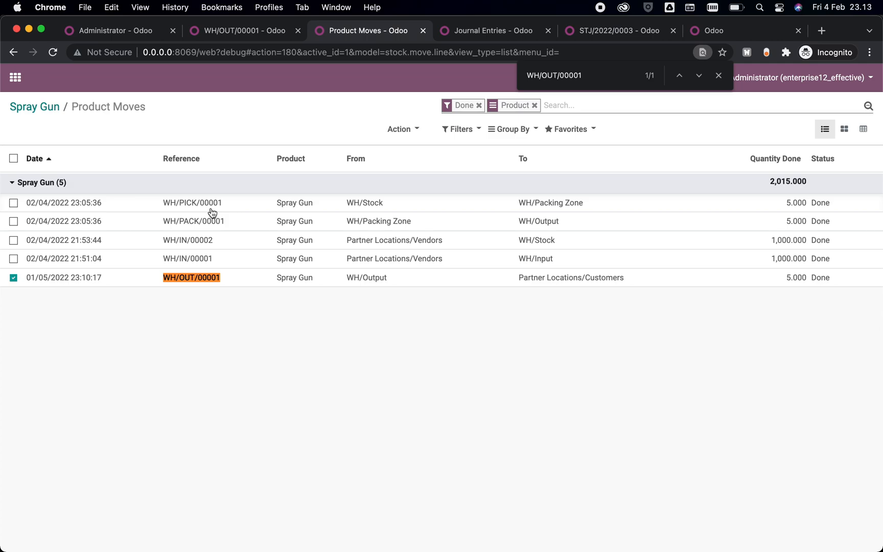
pyautogui.moveTo(125, 227)
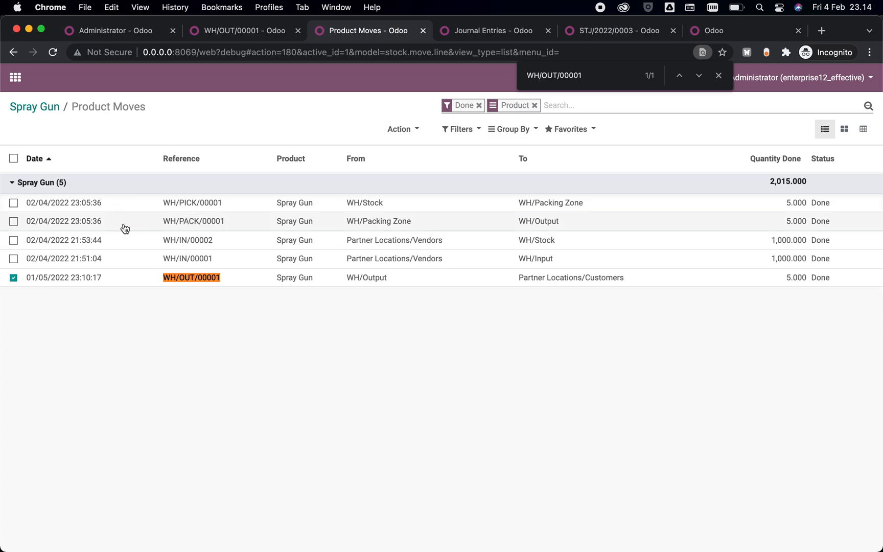
pyautogui.moveTo(150, 132)
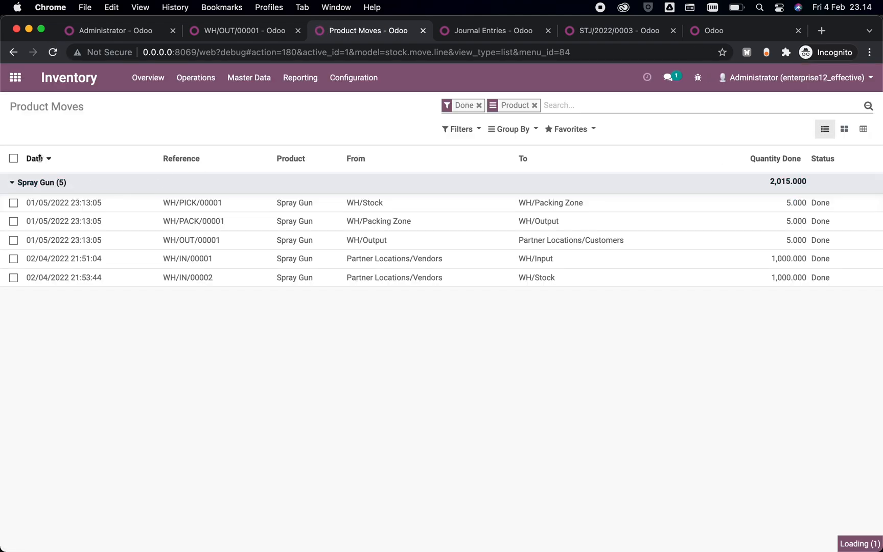
# Step: Sort product moves by date and select the PICK, PACK and OUT moves dated 01/05/2022
pyautogui.click(33, 158)
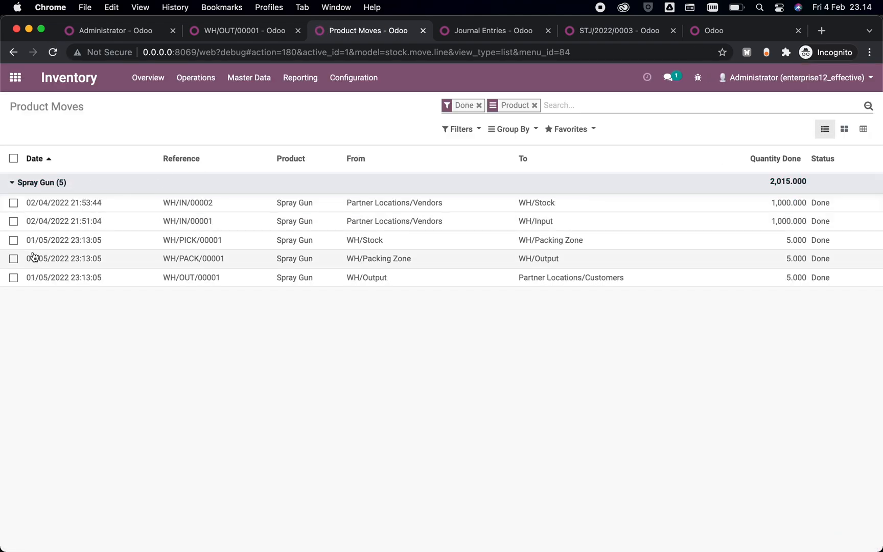
pyautogui.click(14, 258)
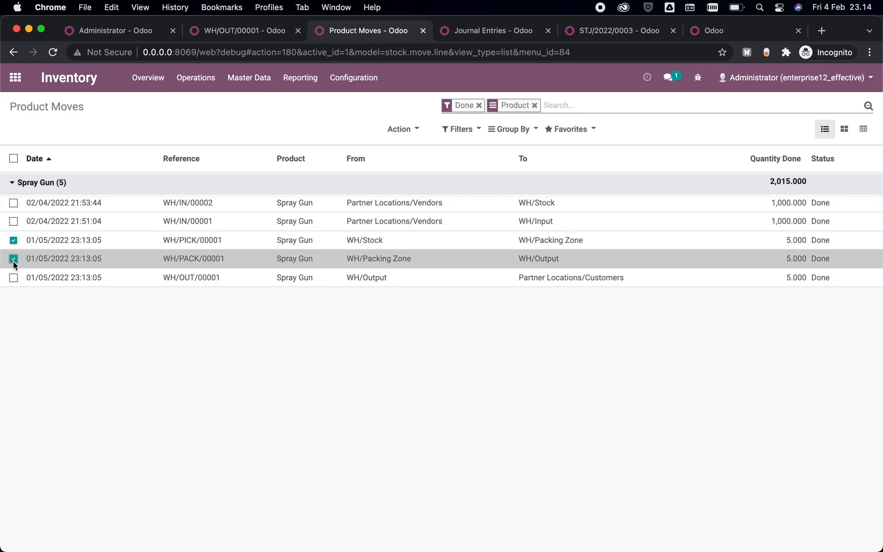
pyautogui.click(14, 276)
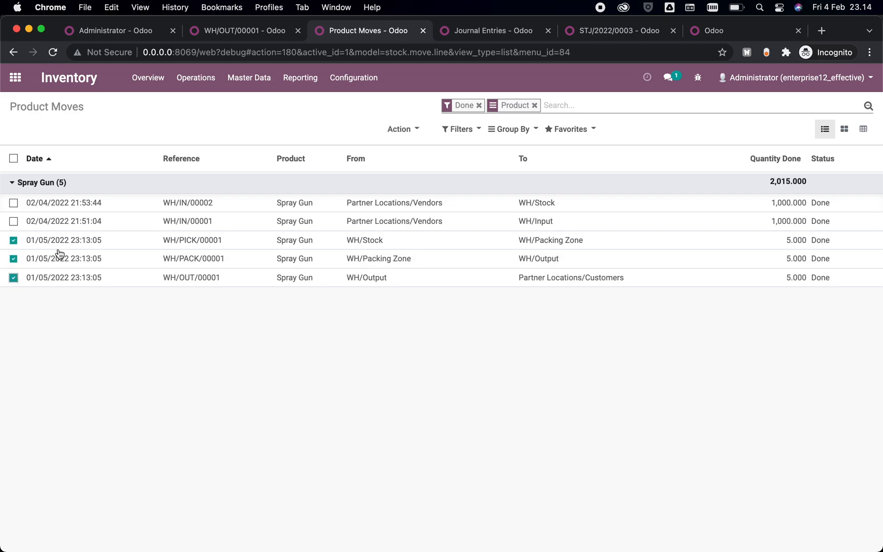
pyautogui.moveTo(149, 361)
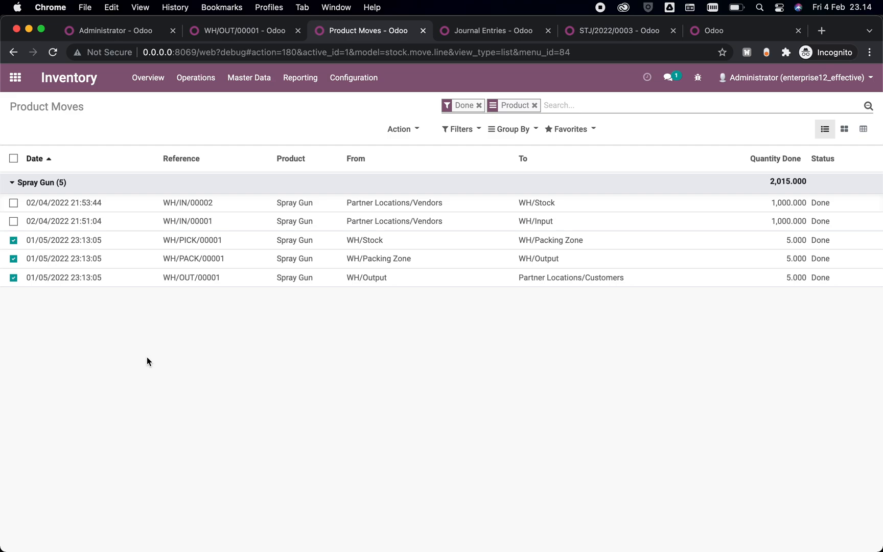
pyautogui.moveTo(384, 120)
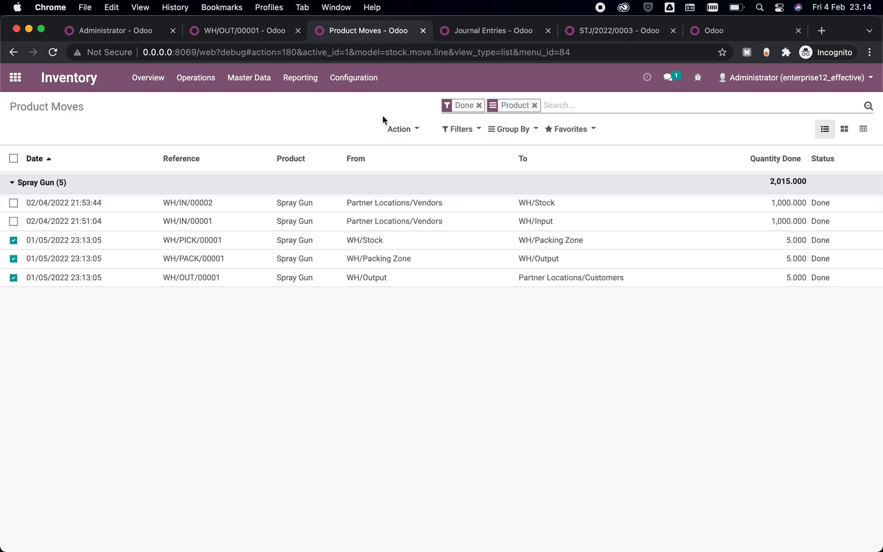
pyautogui.click(493, 31)
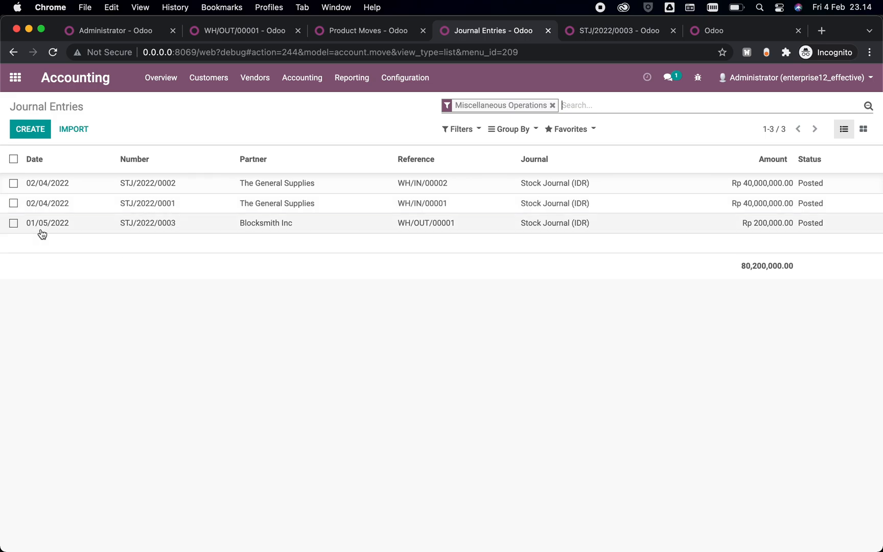
pyautogui.moveTo(99, 233)
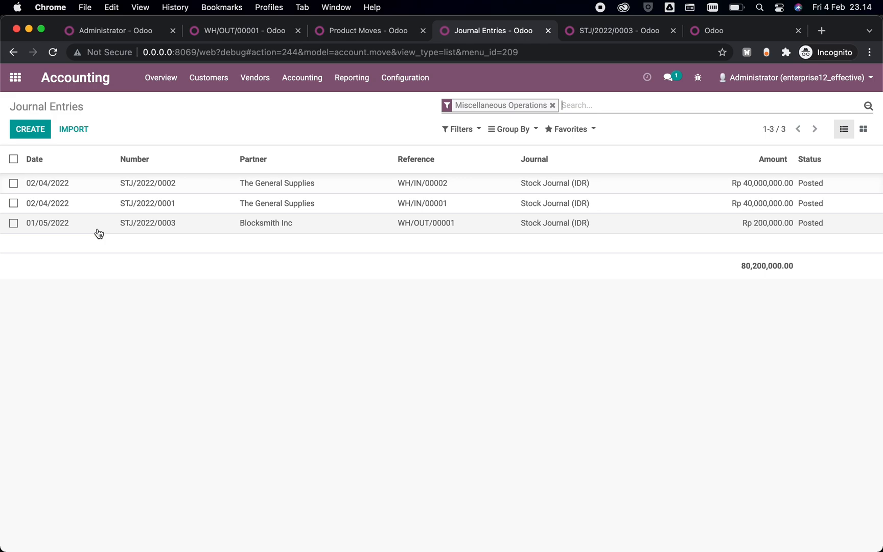
pyautogui.moveTo(183, 212)
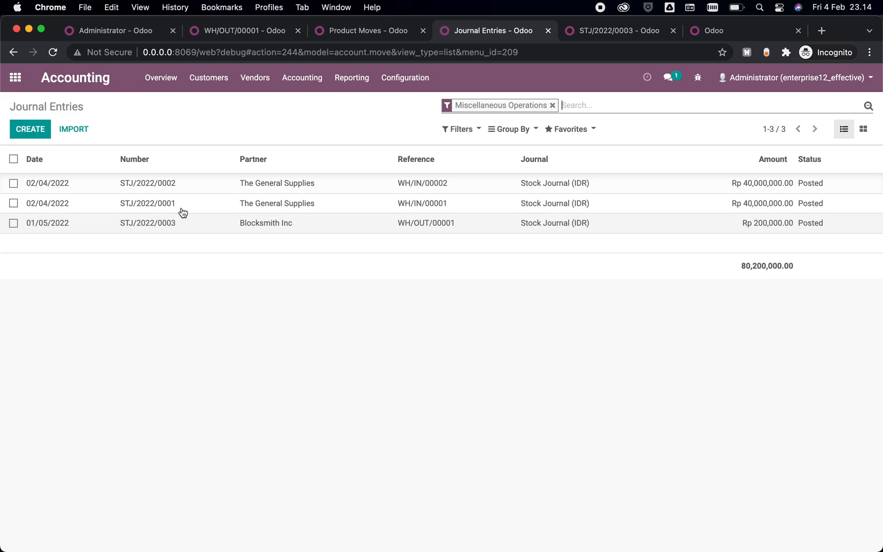
# Step: Return to the WH/OUT/00001 delivery tab showing Effective Date 01/05/2022 23:13:05
pyautogui.click(244, 31)
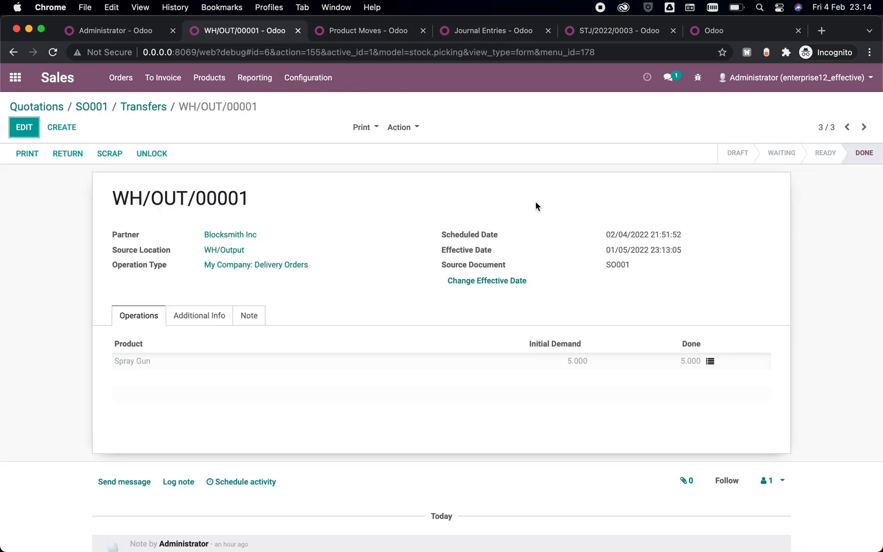
pyautogui.moveTo(591, 258)
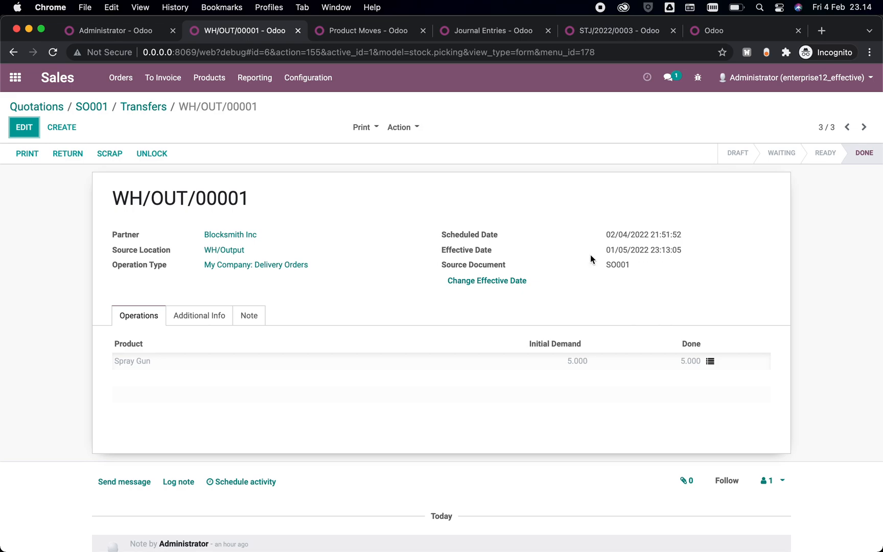
pyautogui.moveTo(332, 176)
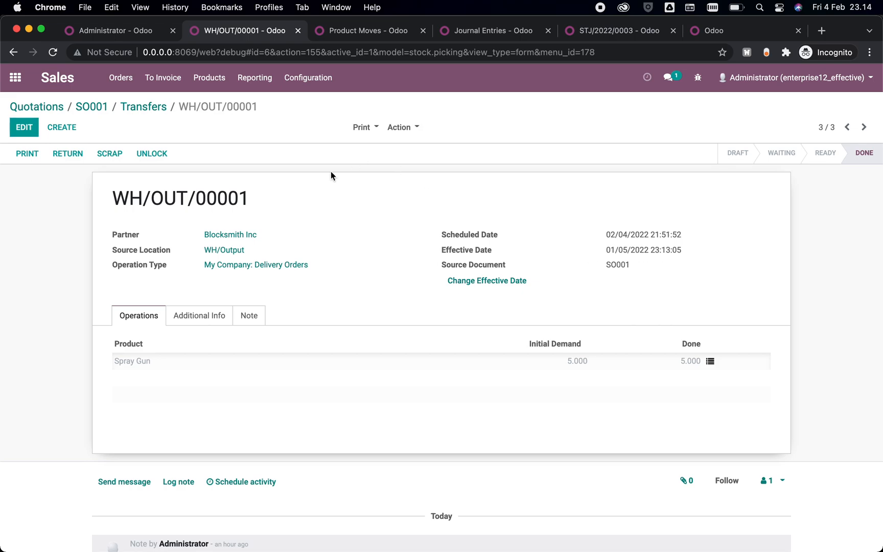
pyautogui.moveTo(231, 108)
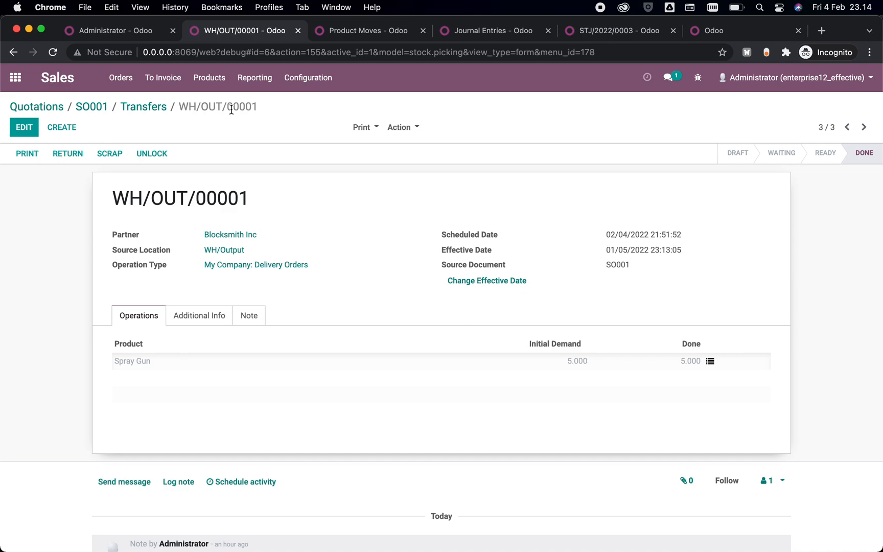
pyautogui.moveTo(419, 266)
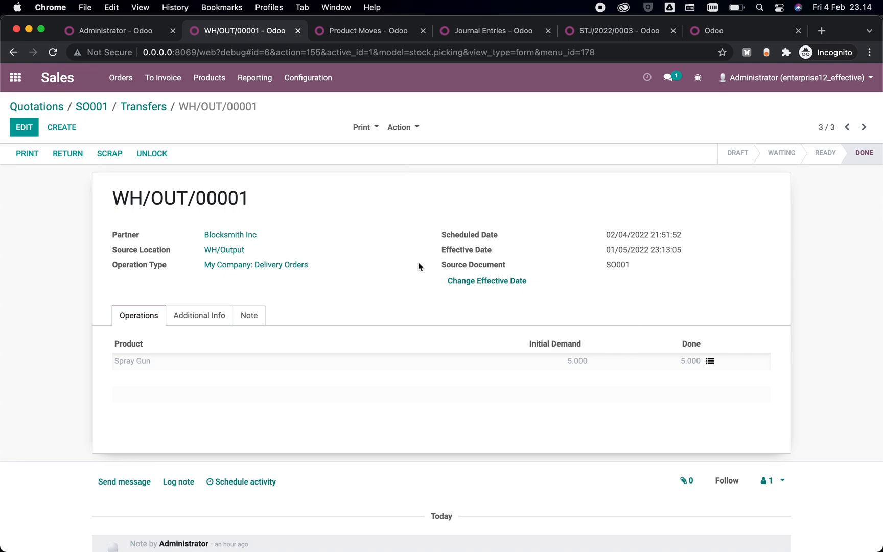